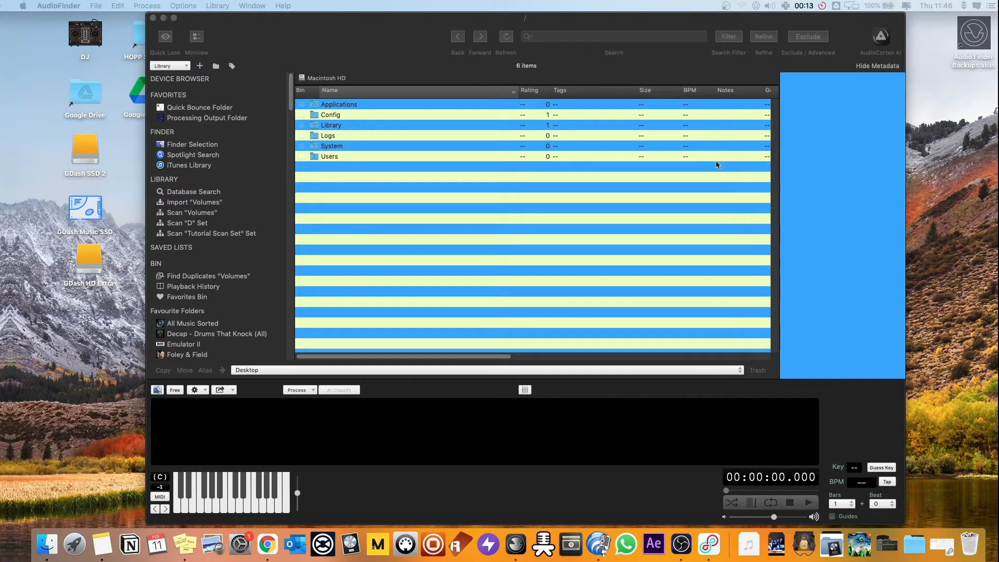
mouse_move(701, 164)
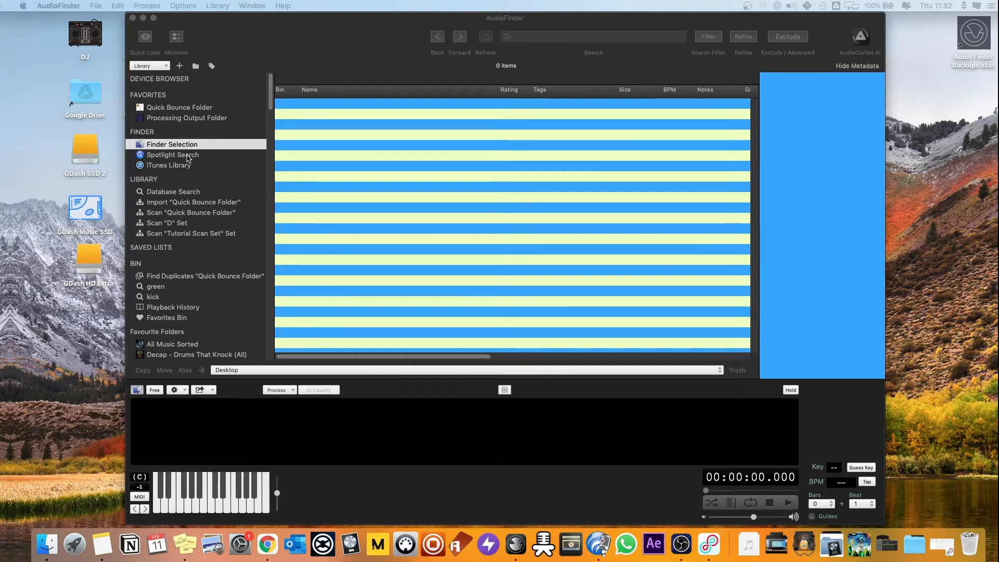
Switch to Spotlight Search, trying a 'kick' search in Finder before returning
click(172, 154)
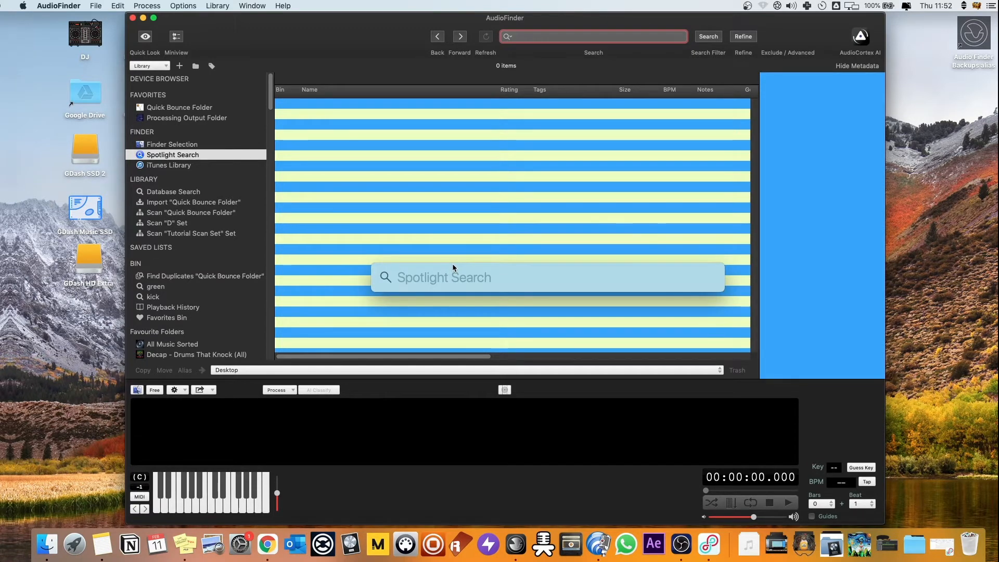
text(kick)
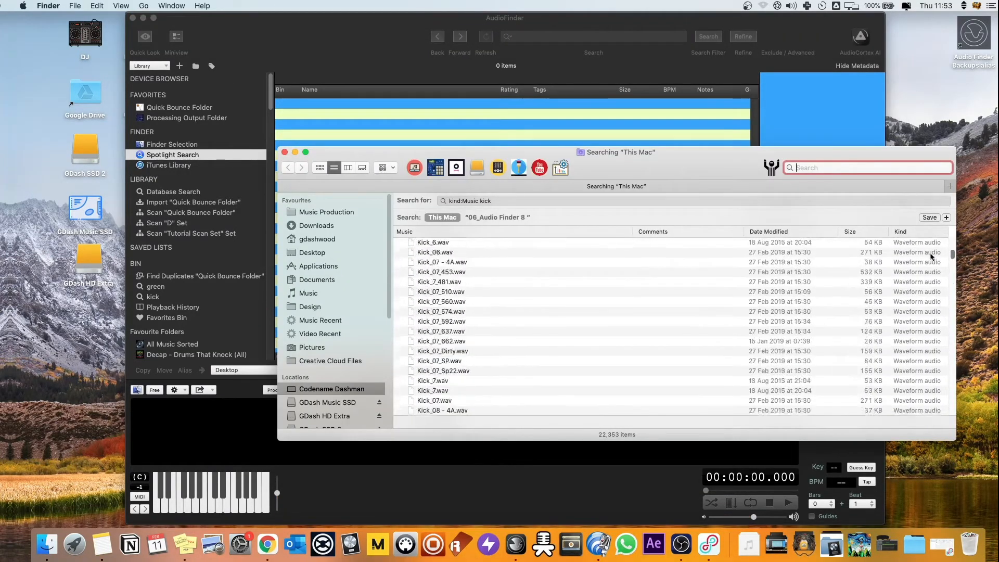
scroll(down, 3)
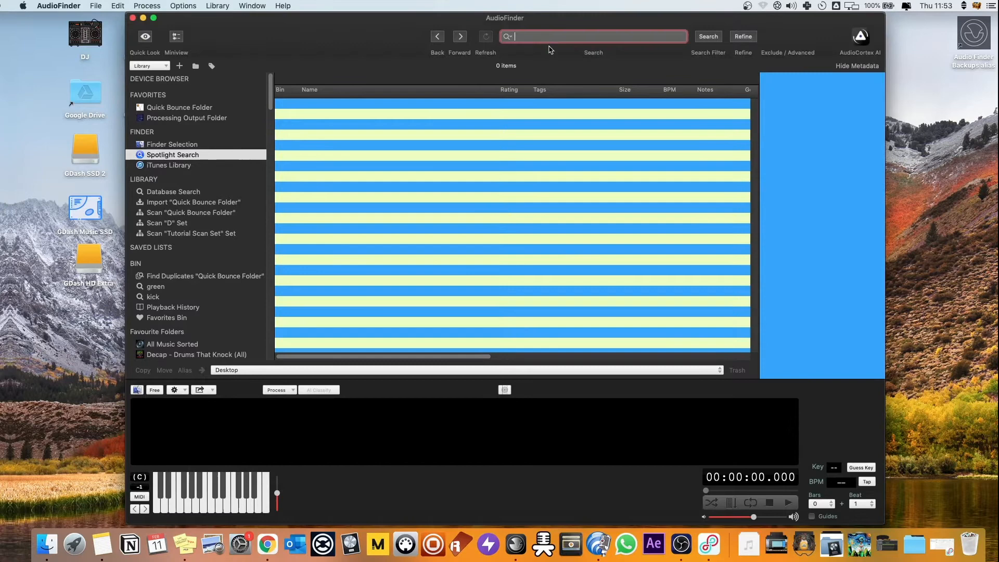
Search Spotlight for 'kick' and audition the FM kicks sample from the results
text(kick)
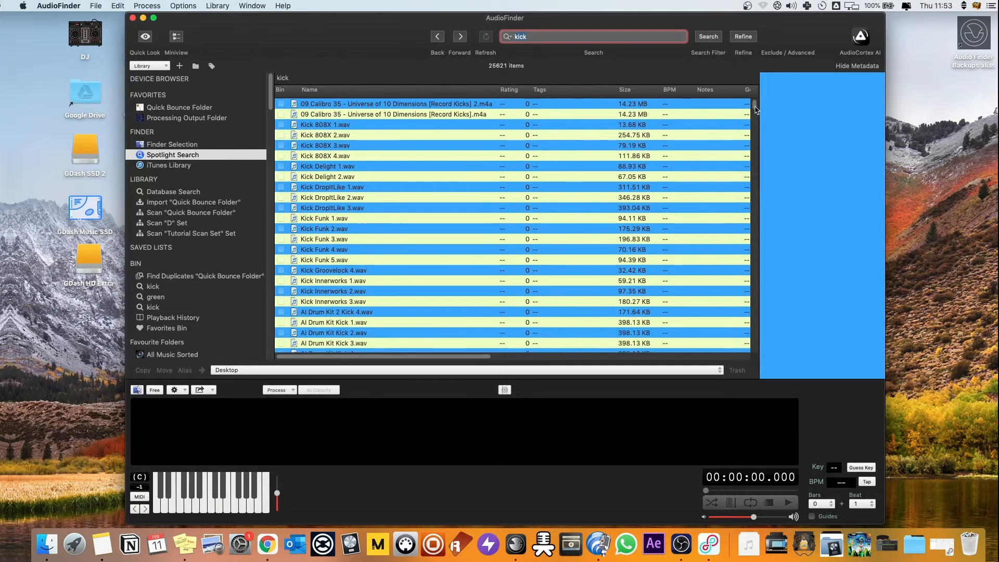
scroll(down, 3)
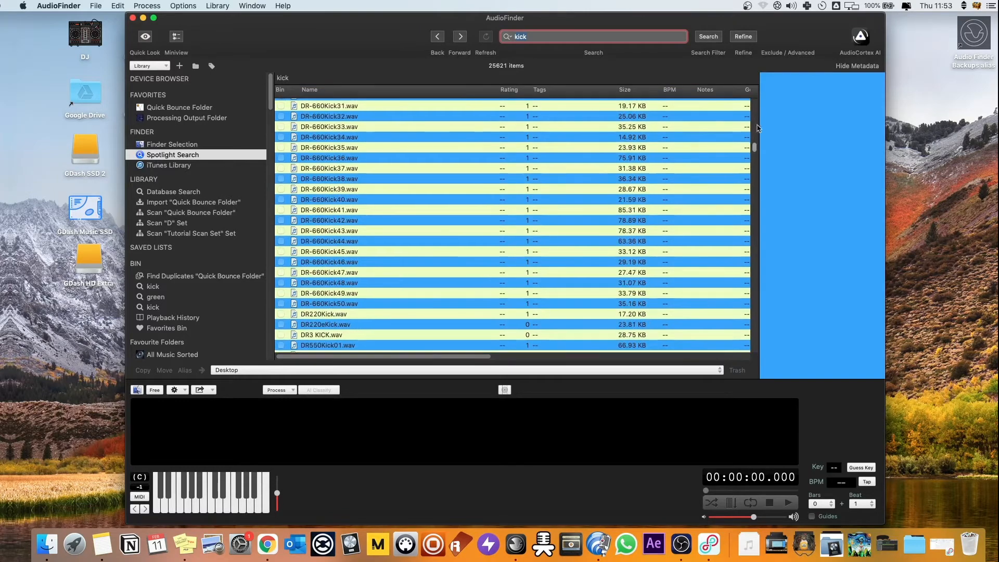
scroll(down, 3)
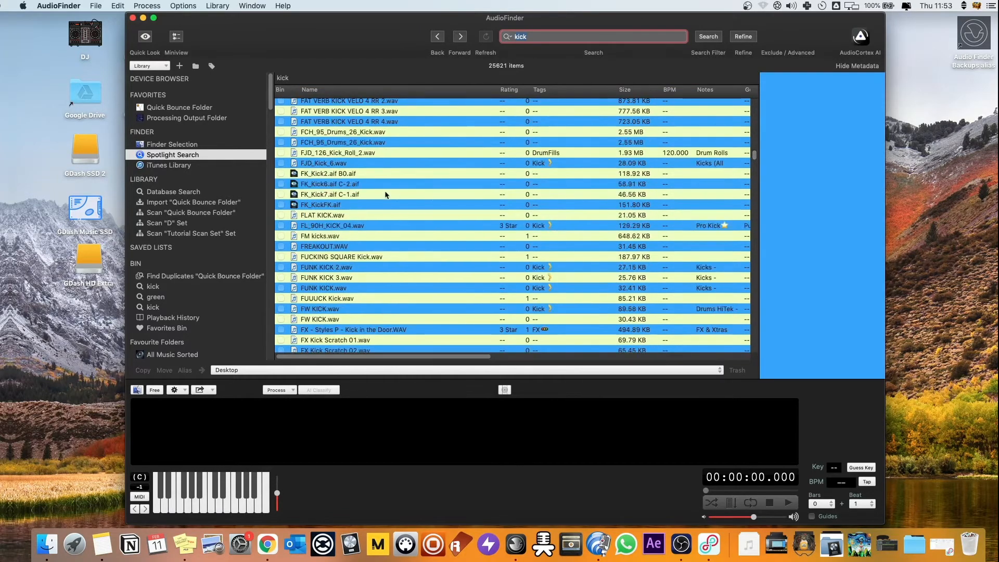
click(321, 236)
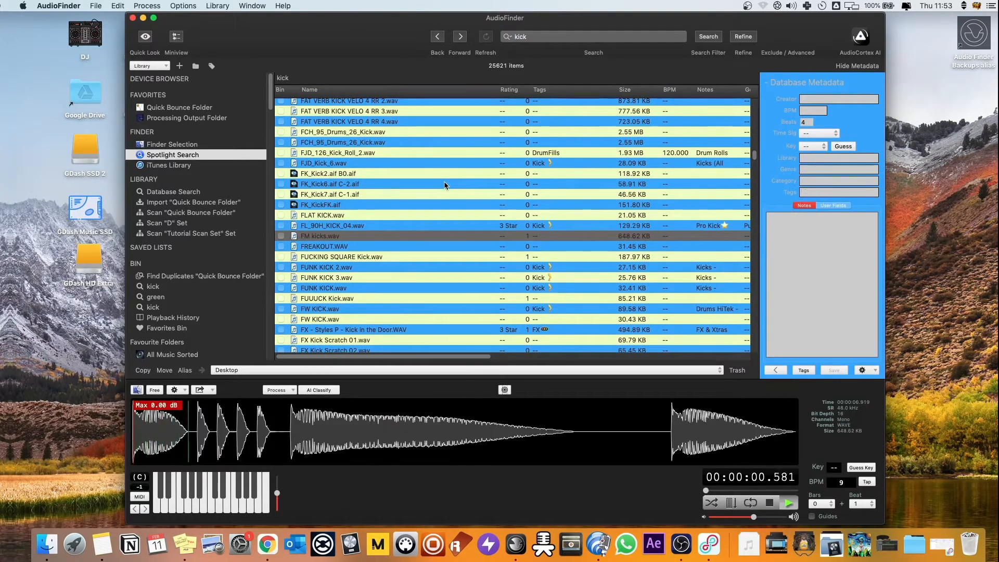
click(770, 503)
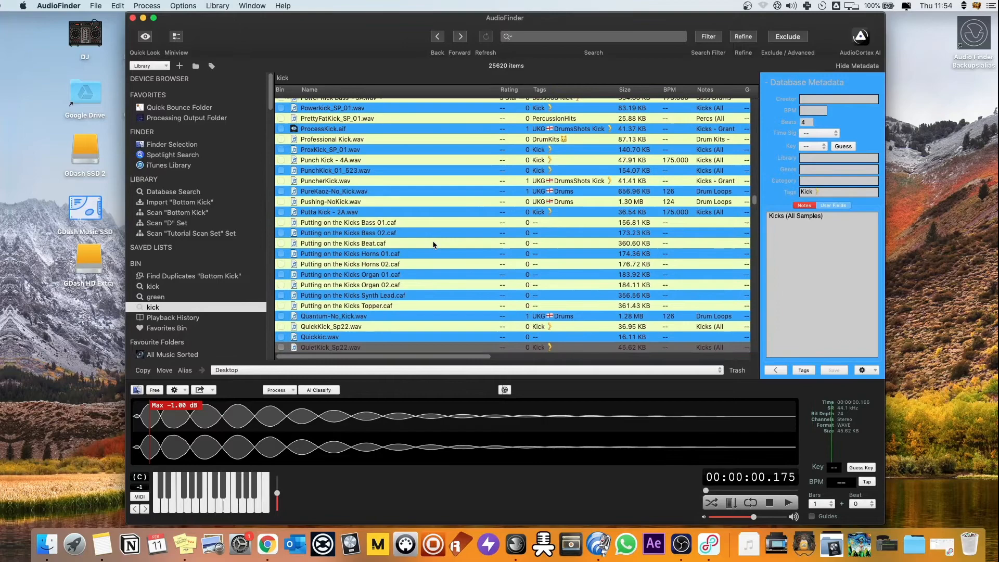
scroll(down, 3)
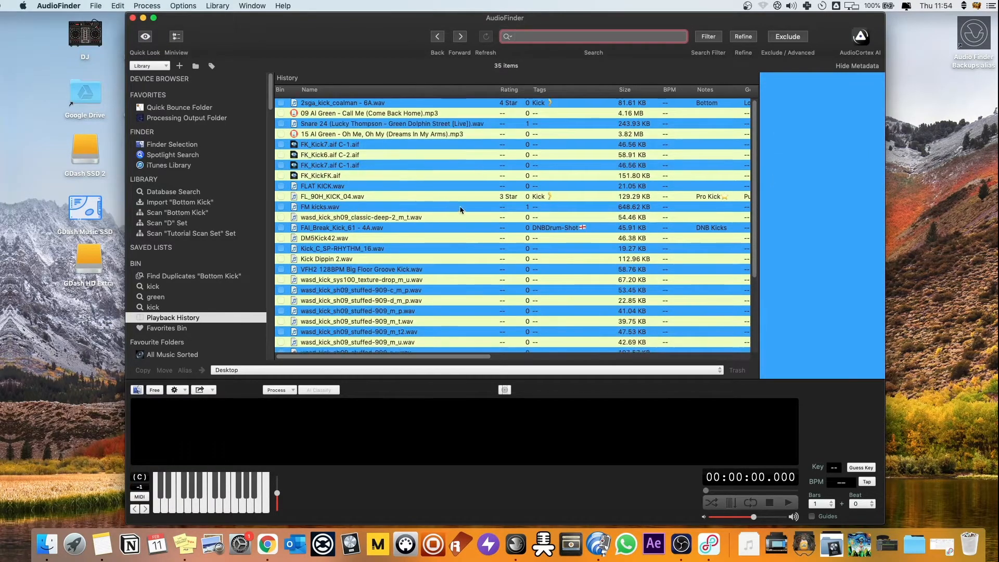
Scroll the sidebar and bring up the Playback History of auditioned sounds
scroll(down, 3)
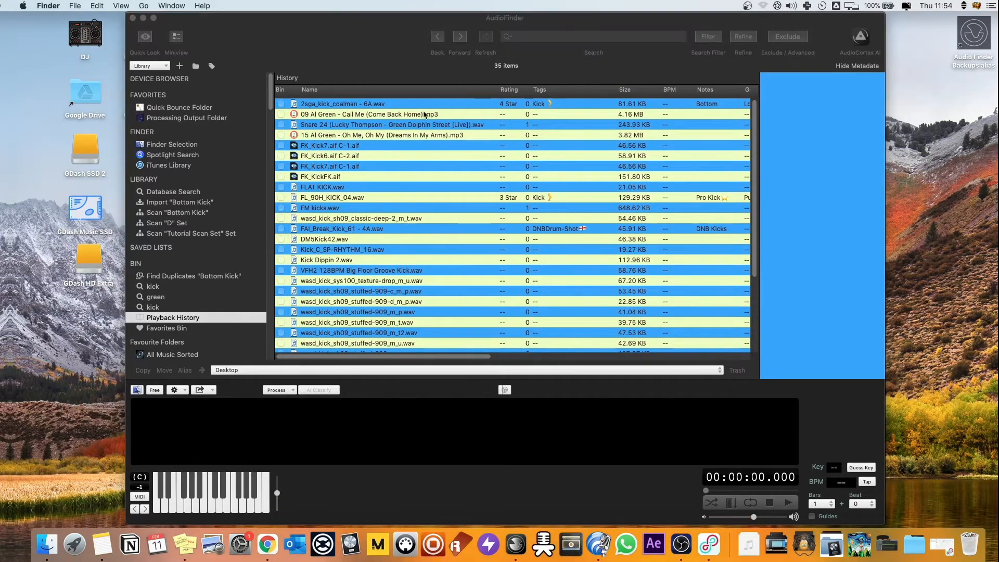
click(593, 36)
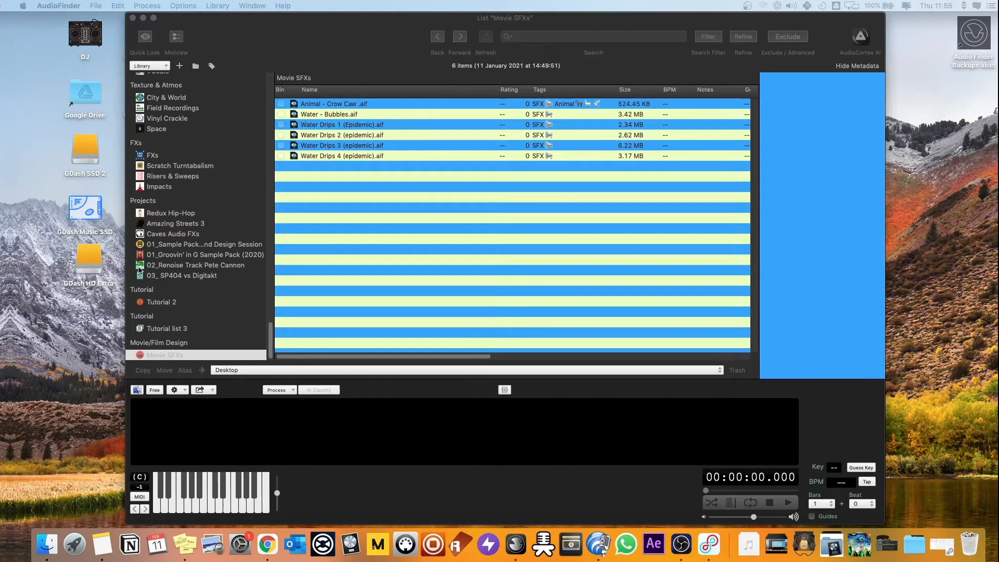
mouse_move(185, 277)
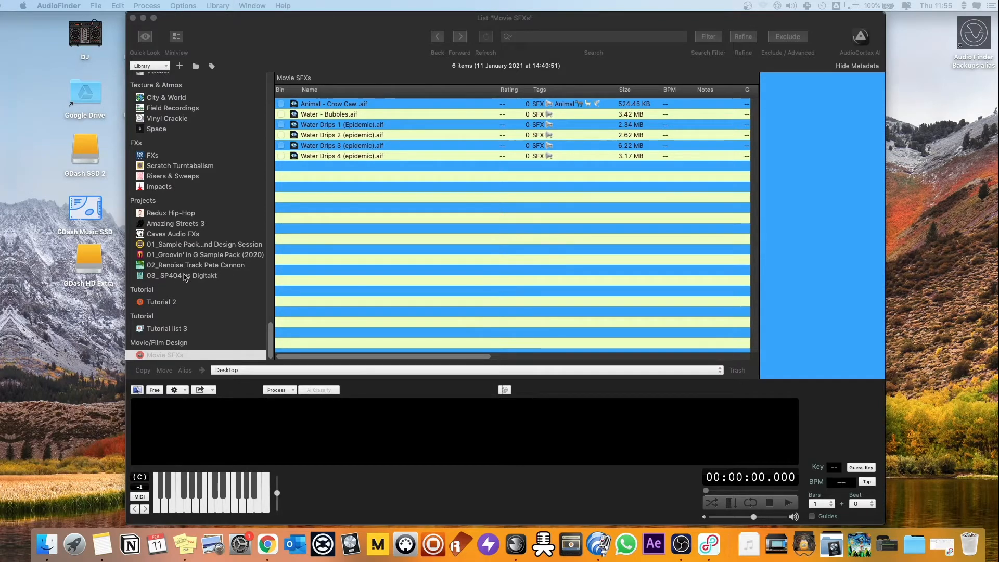
mouse_move(176, 337)
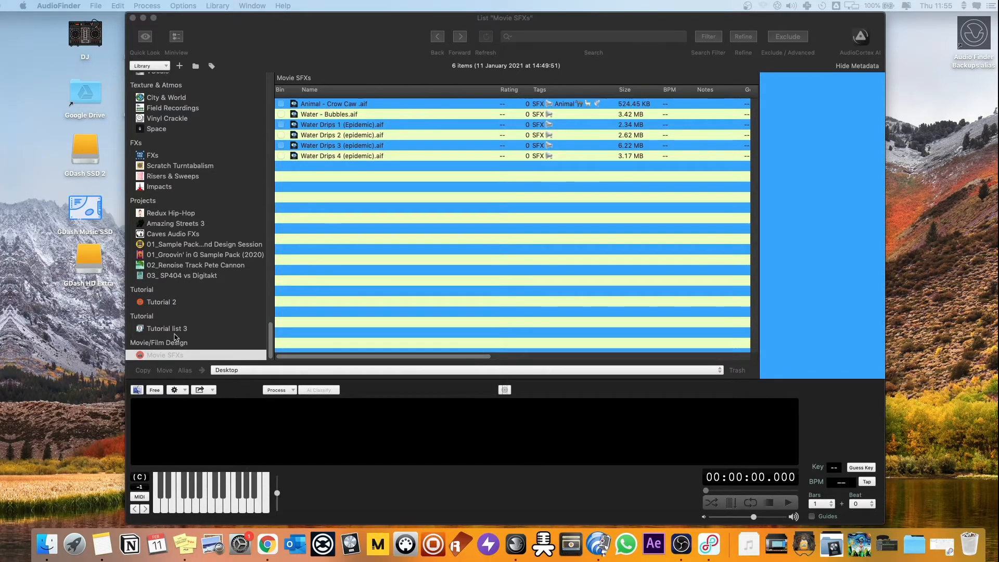
Create a new sidebar group and rename it SFX Tutorial
right_click(165, 355)
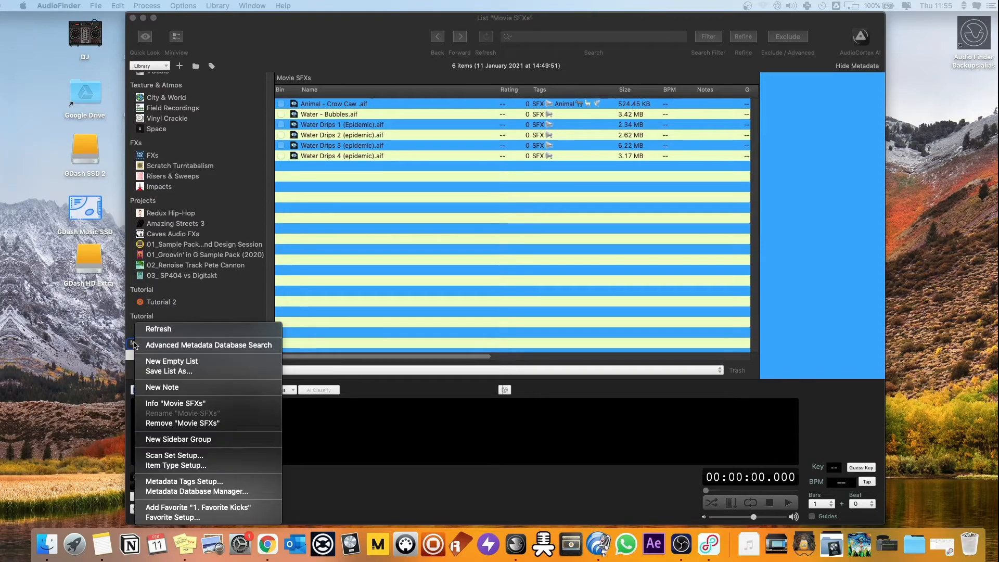
mouse_move(178, 439)
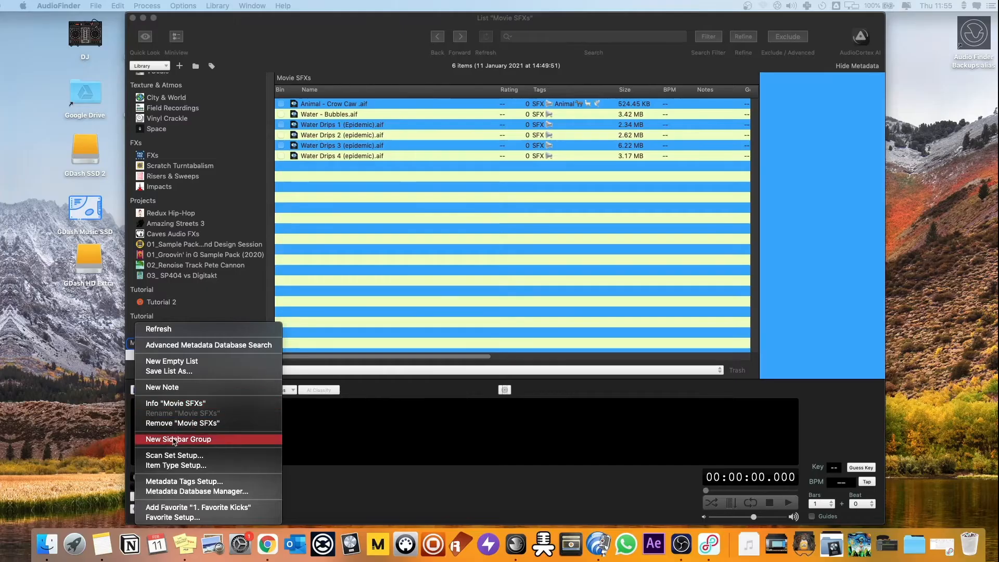
click(178, 439)
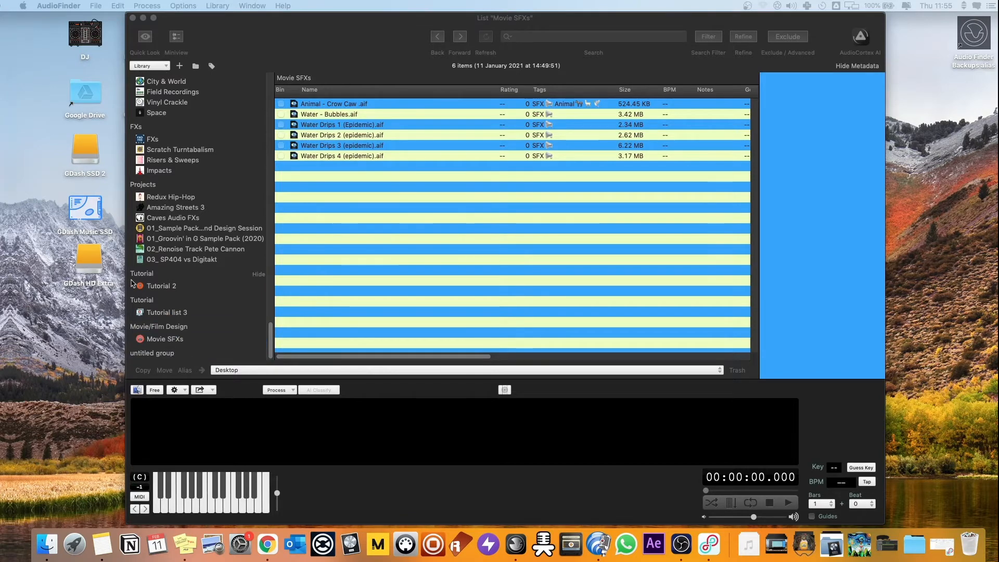
double_click(151, 353)
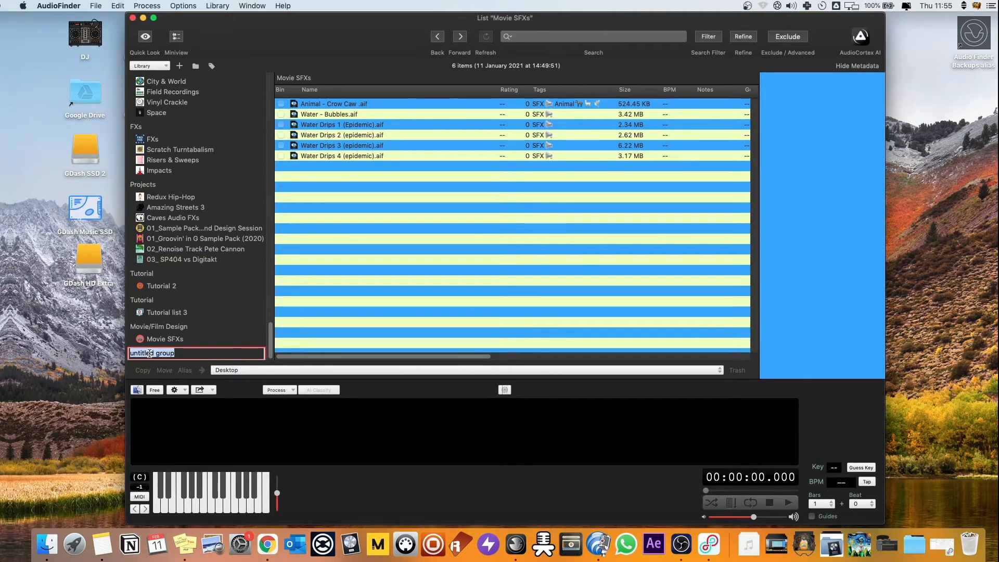
text(SFX Tuto)
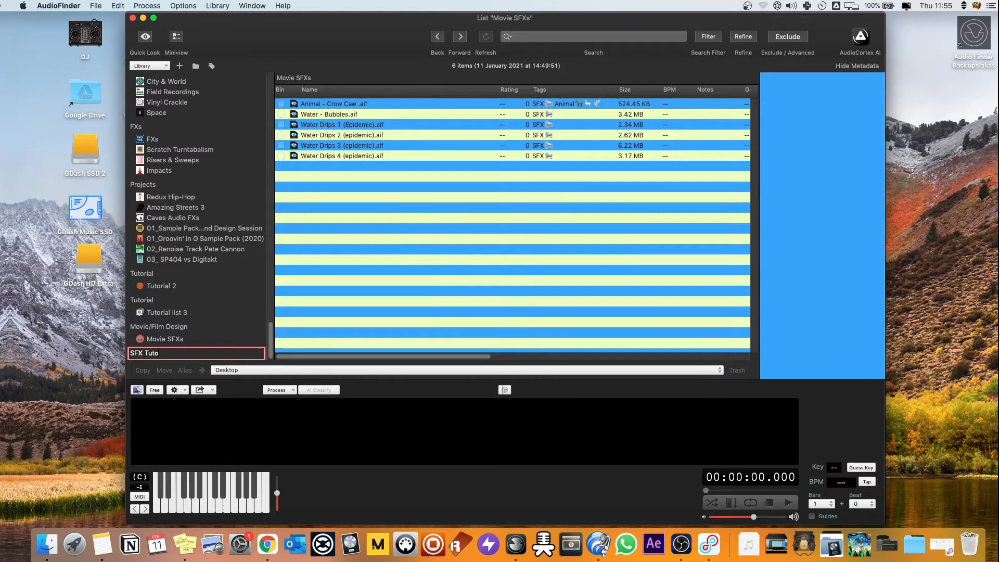
Add an empty list named SFX Tutorial inside the SFX Tutorial group
right_click(147, 353)
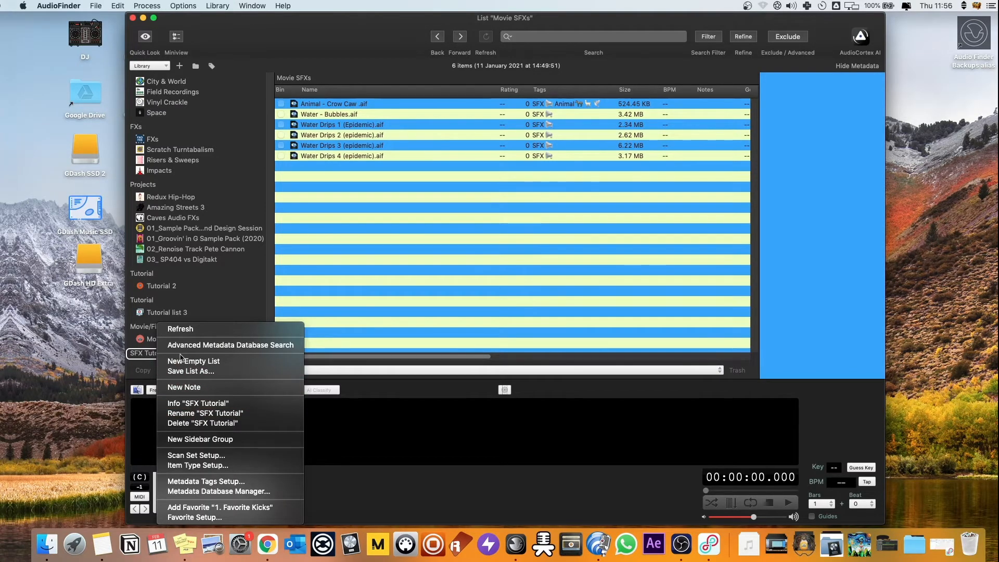
click(193, 361)
text(S)
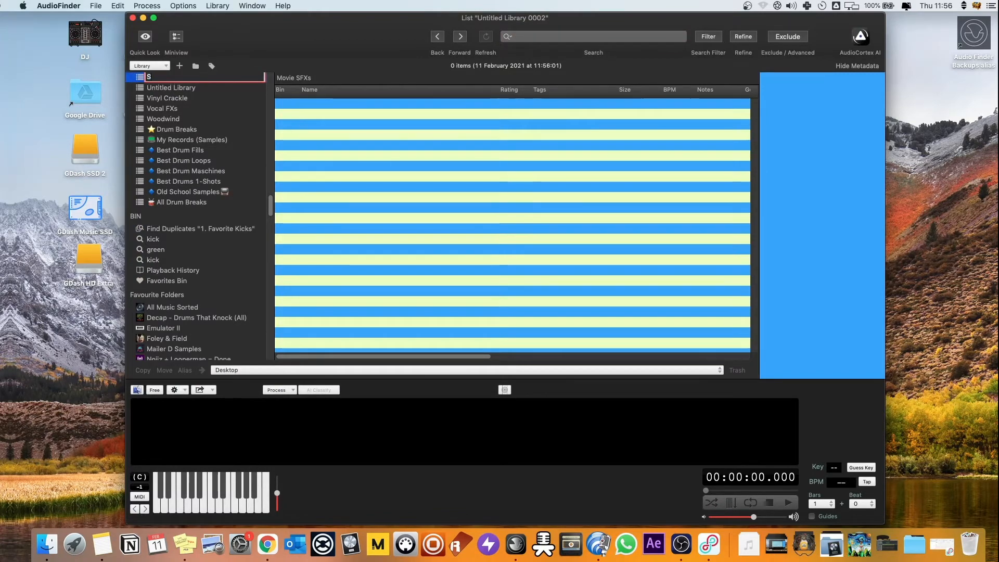
scroll(down, 3)
text(FX Tutorial)
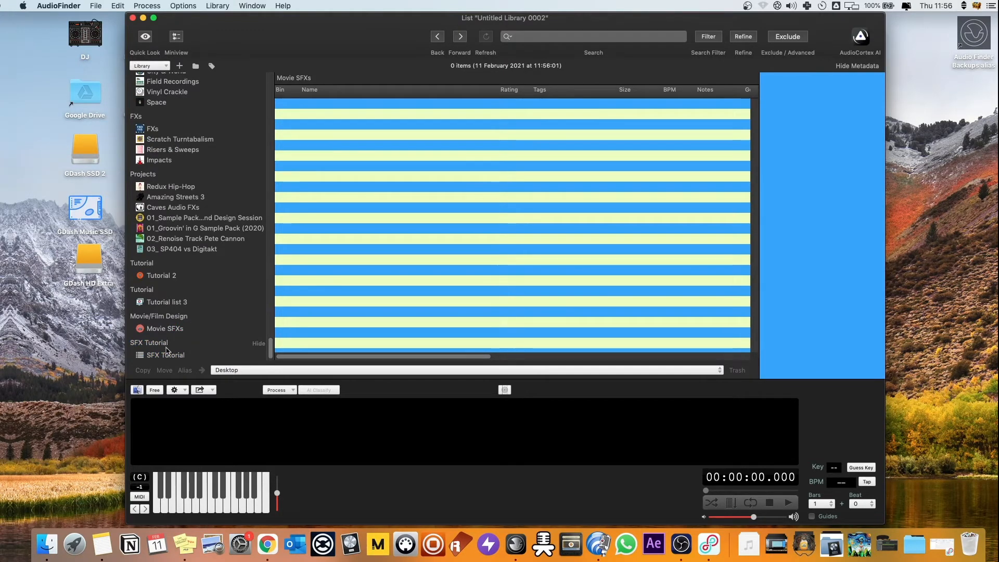
mouse_move(188, 348)
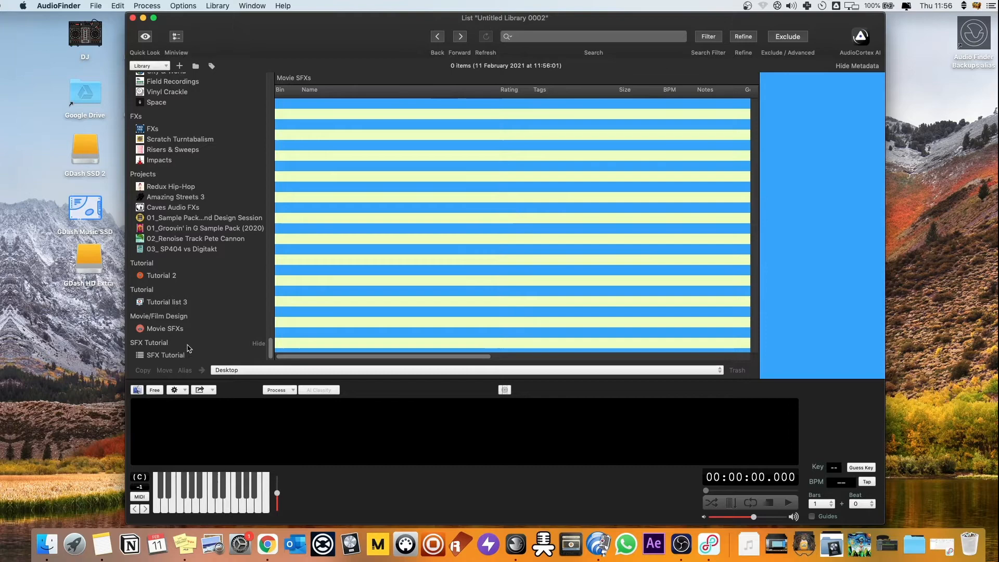
Add the two favorite folders from Finder to SFX Tutorial and audition a maraca from 1. Favorite Shakers
click(165, 355)
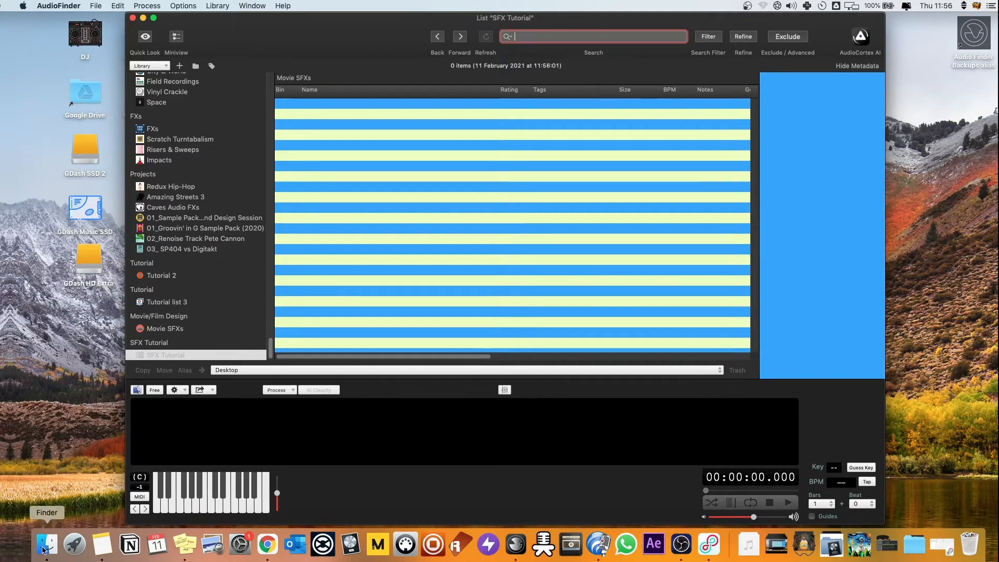
click(45, 545)
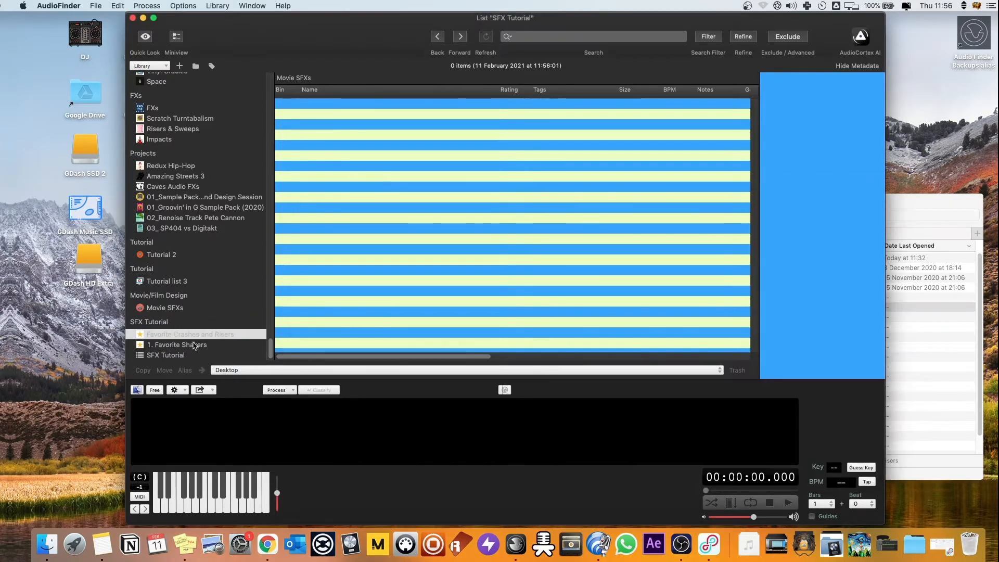
click(177, 345)
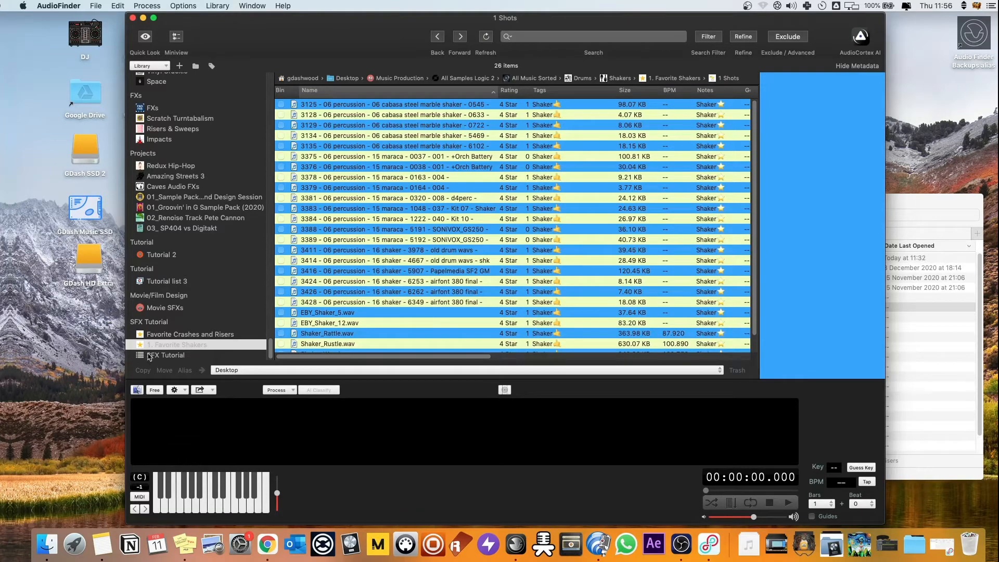
click(396, 177)
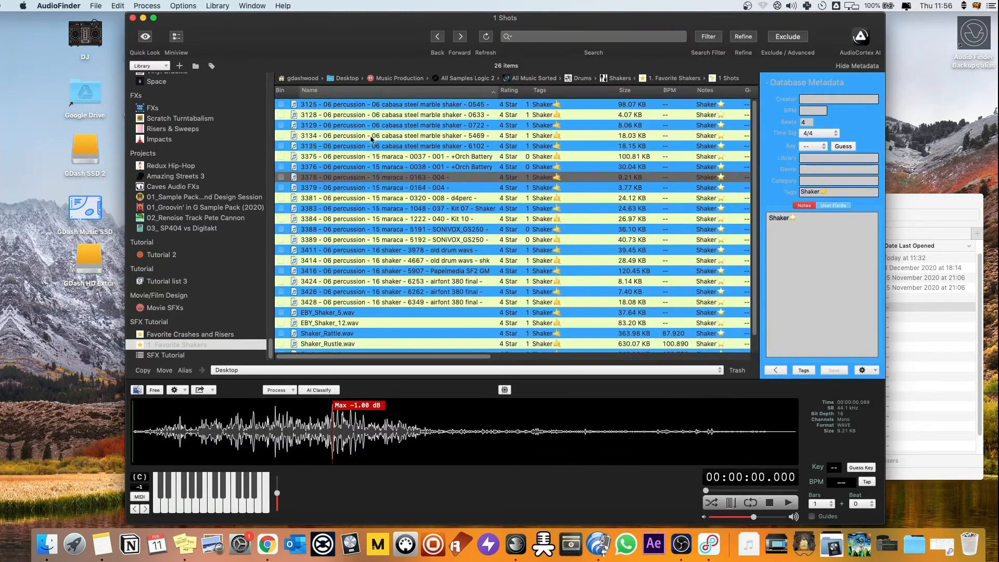
click(165, 355)
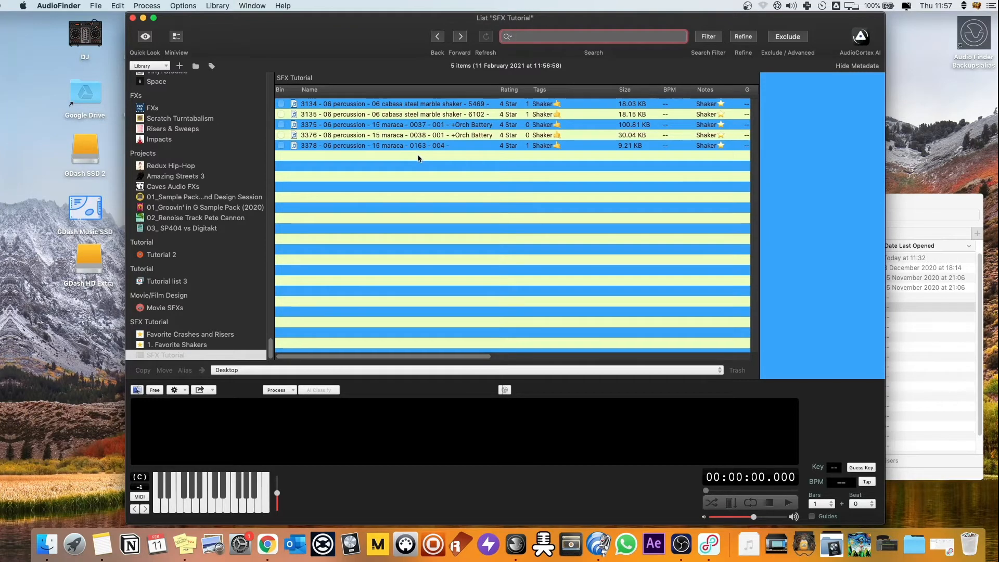
Select two files in the list, then show 1. Favorite Shakers' three subfolders
click(395, 139)
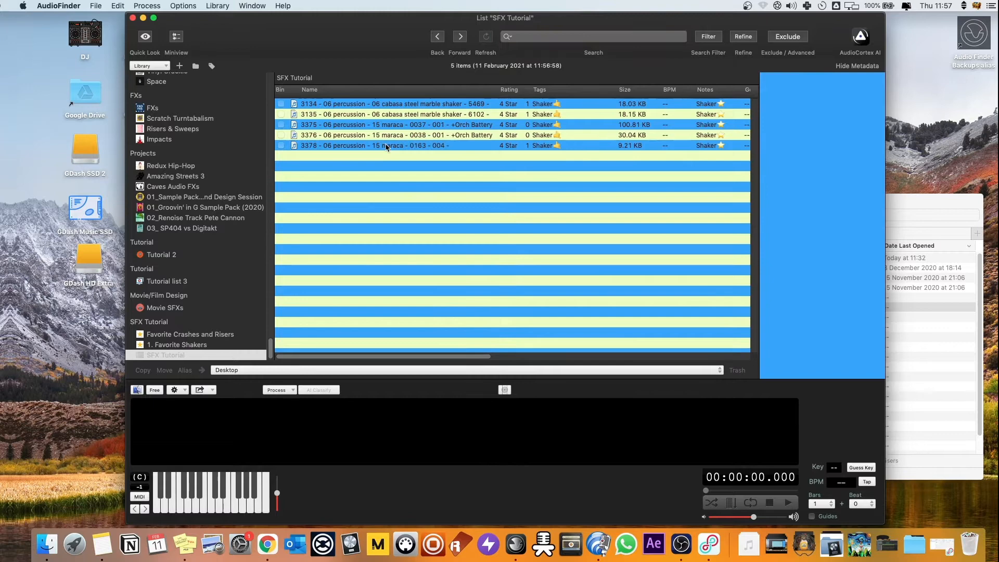
click(395, 145)
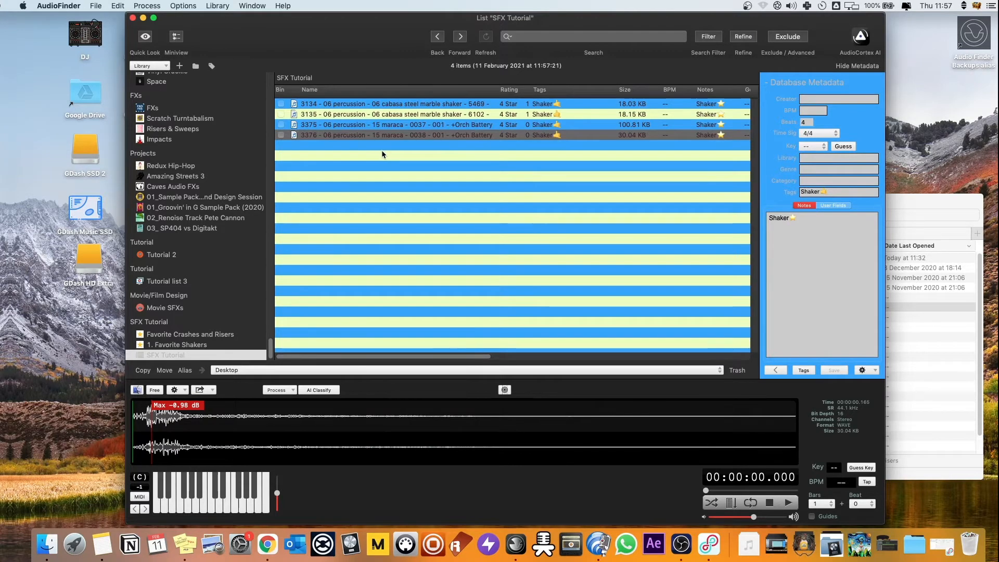
click(176, 344)
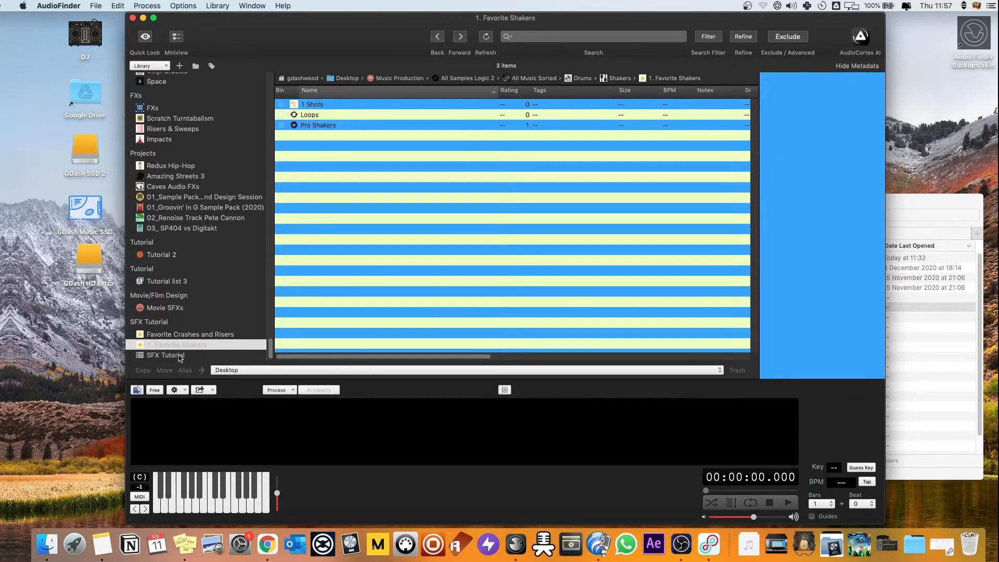
Audition Shaker_Rattle.wav and EBY_Shaker_12.wav in 1 Shots, then go back and reopen 1 Shots
click(166, 355)
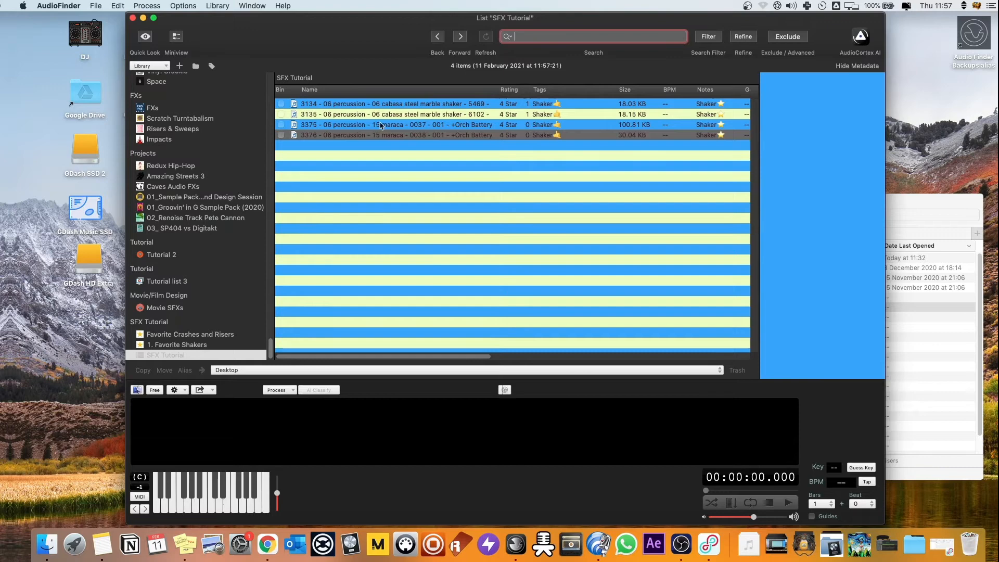
click(176, 344)
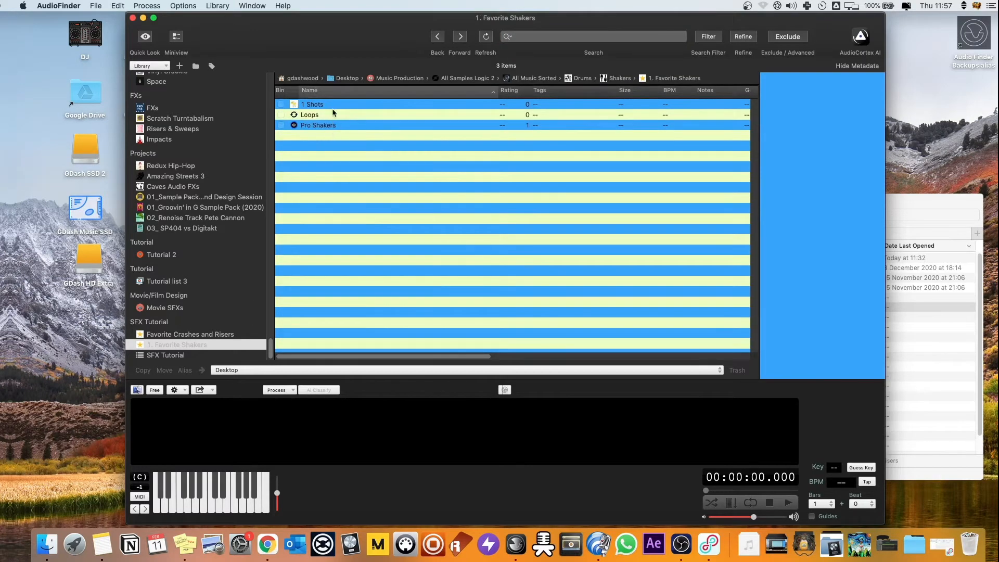
double_click(312, 104)
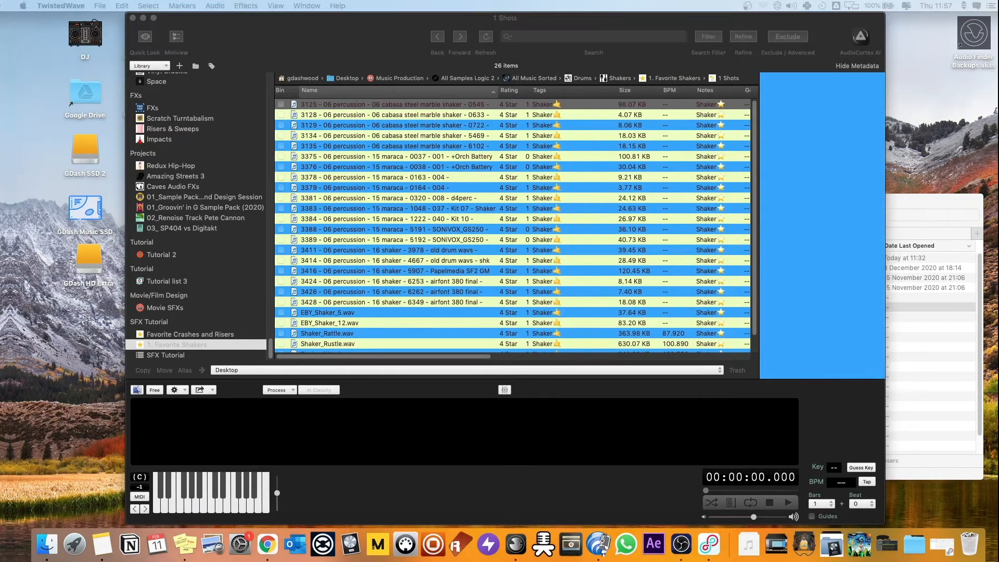
mouse_move(413, 304)
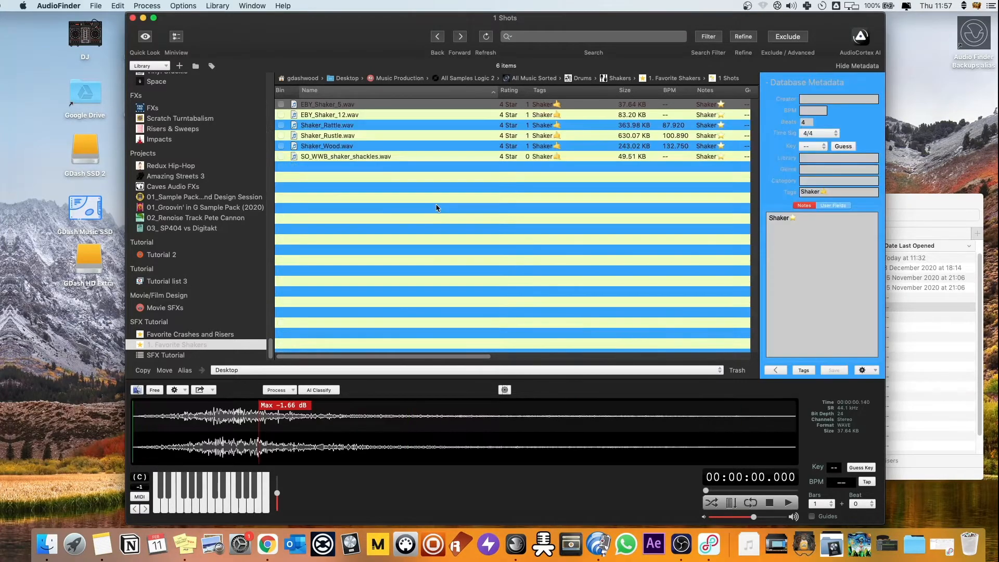
mouse_move(367, 157)
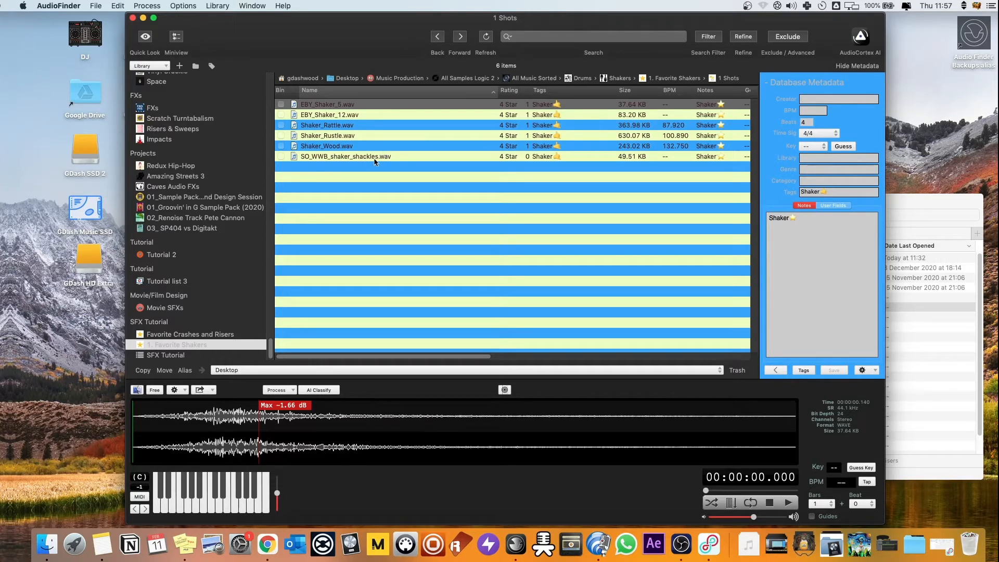
click(327, 125)
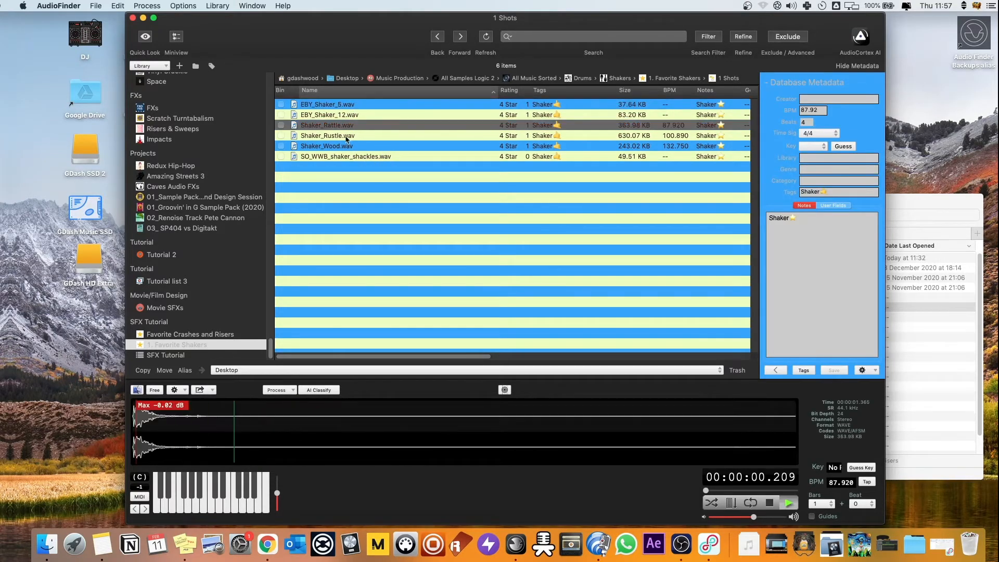
click(329, 136)
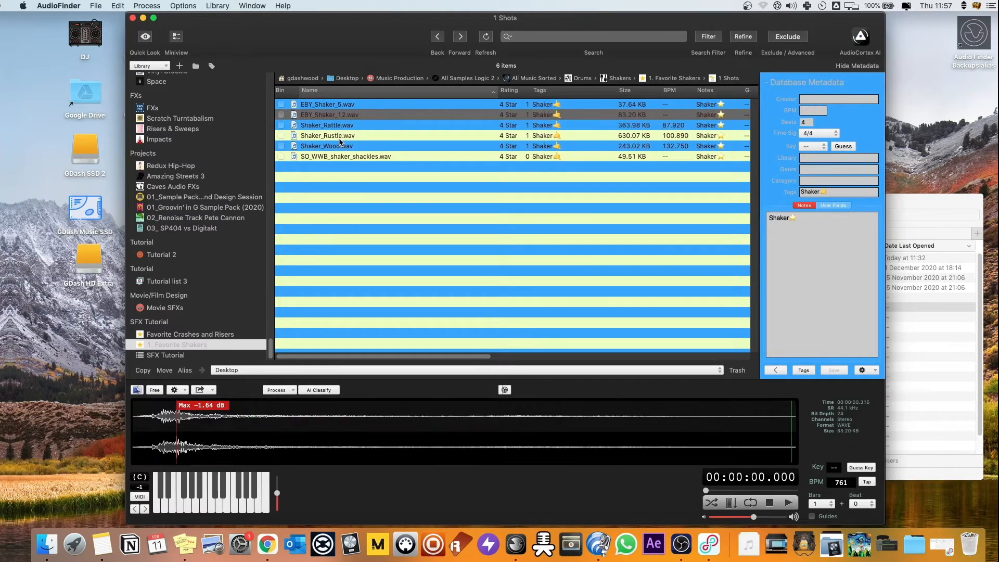
click(327, 146)
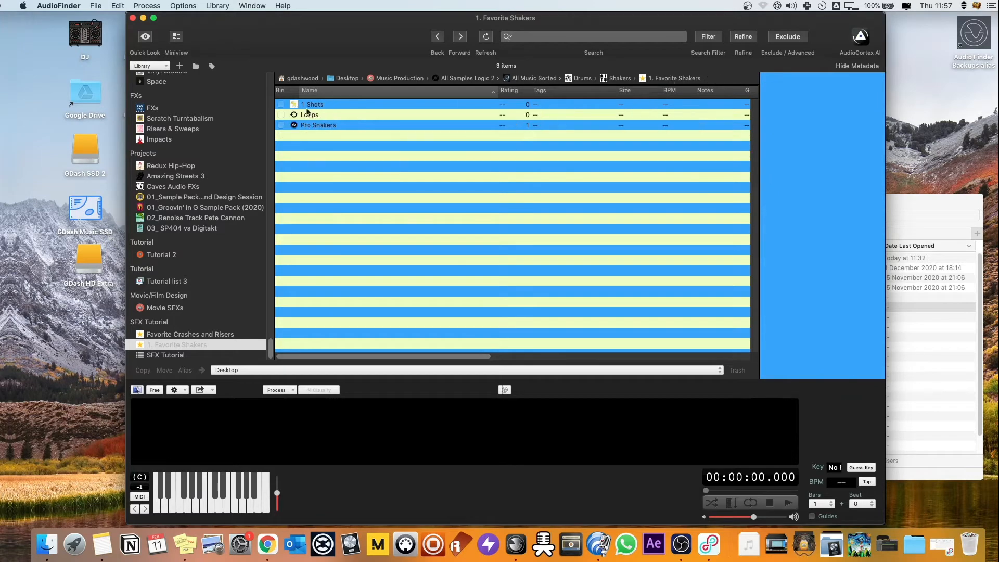
double_click(312, 104)
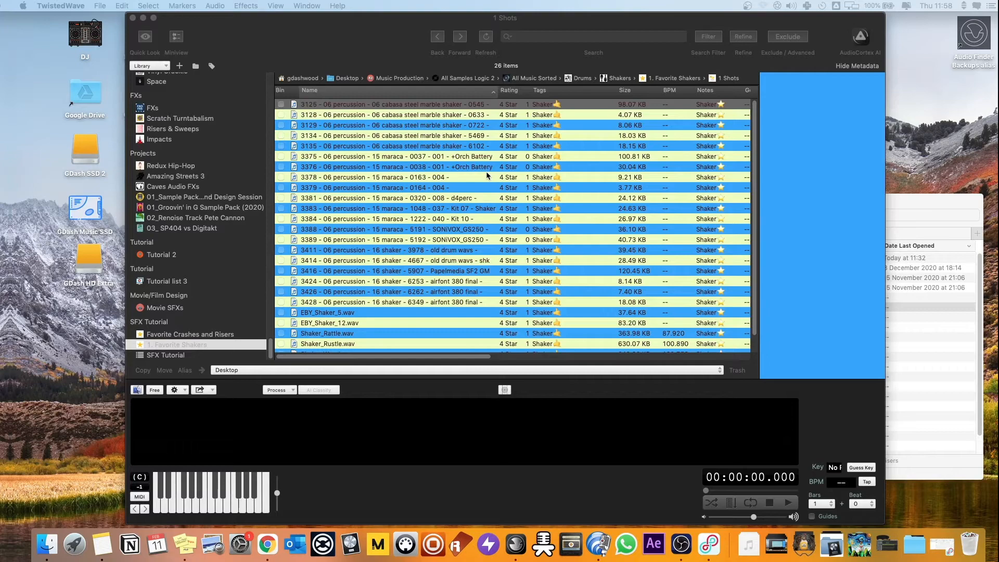
mouse_move(472, 158)
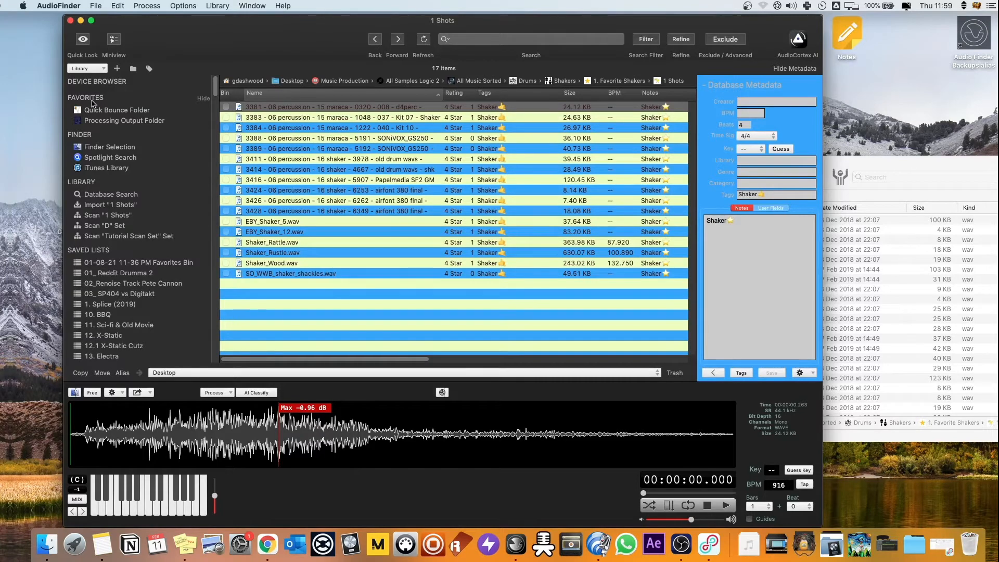
Open the Quick Bounce Folder under Favorites in the Device Browser
click(116, 110)
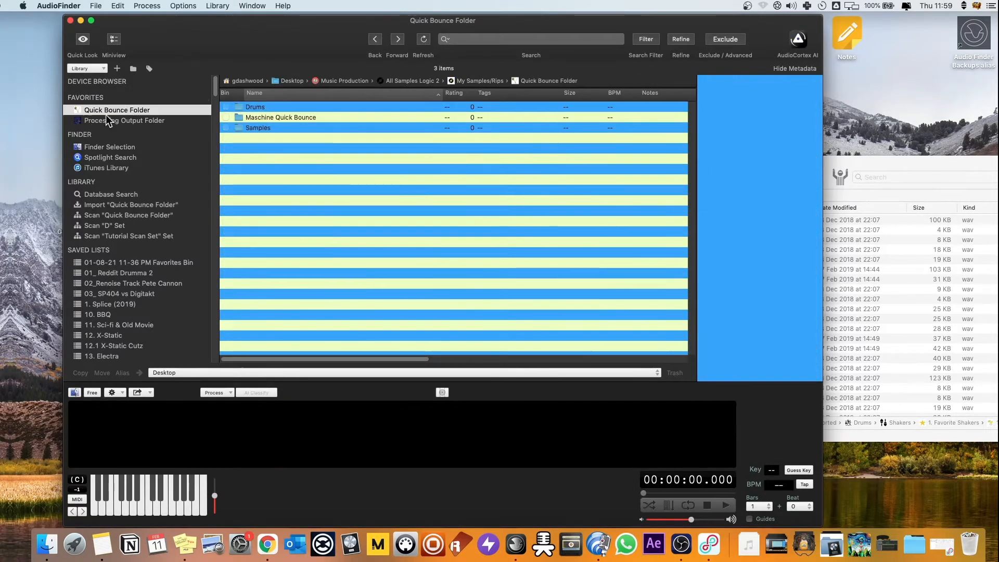
mouse_move(46, 544)
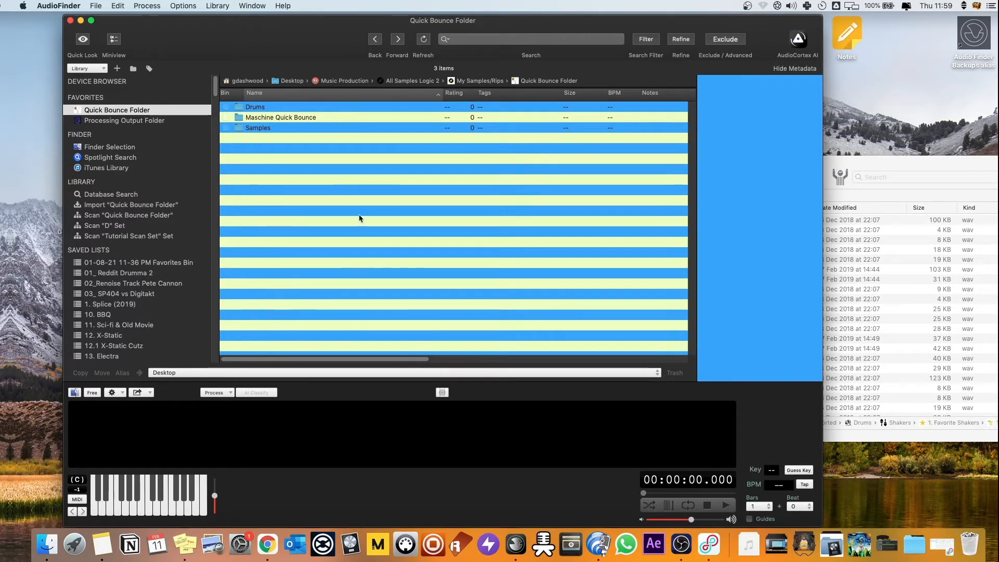
mouse_move(321, 179)
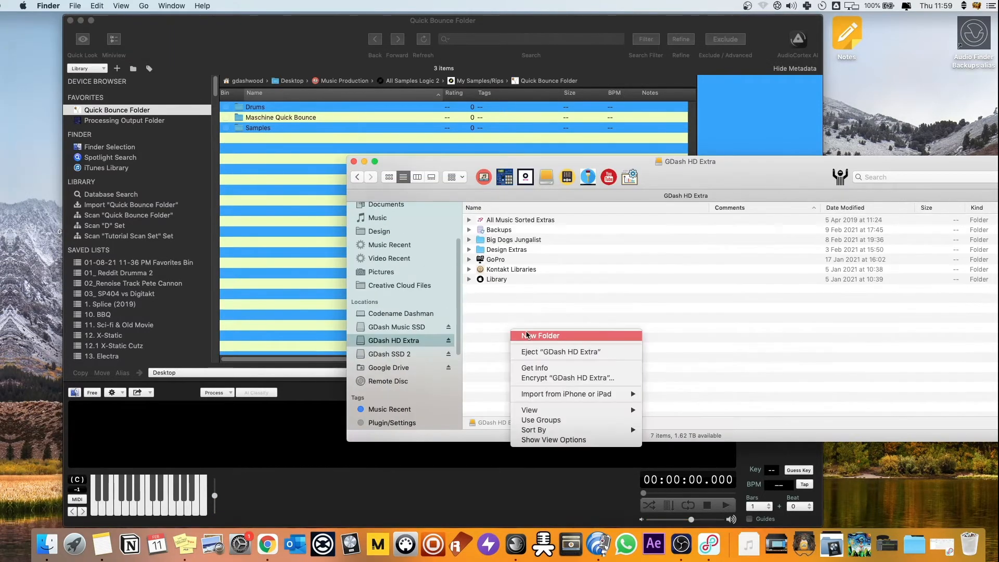
Create a new folder on GDash HD Extra, then browse the Processing Output Folder favorite
click(539, 336)
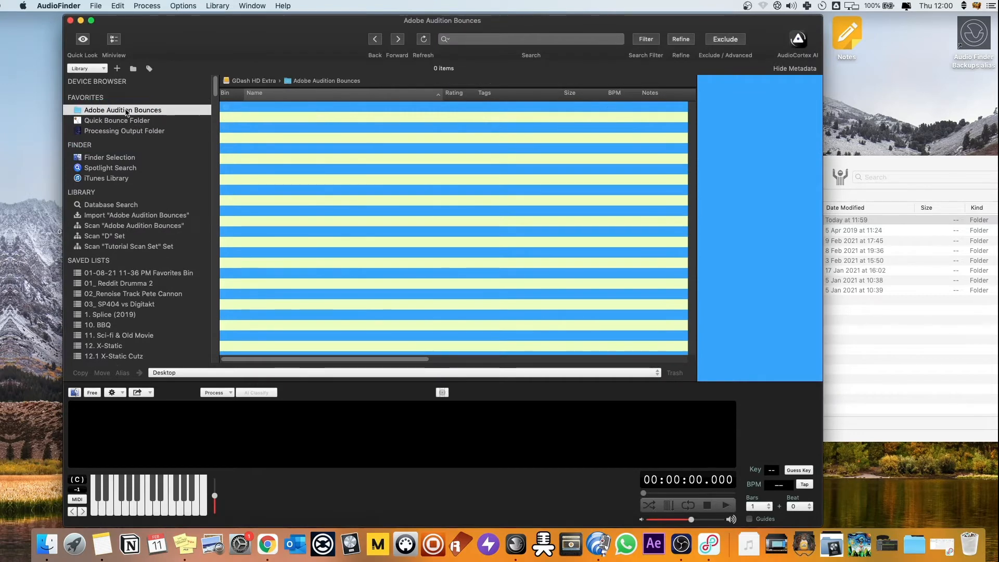
click(124, 131)
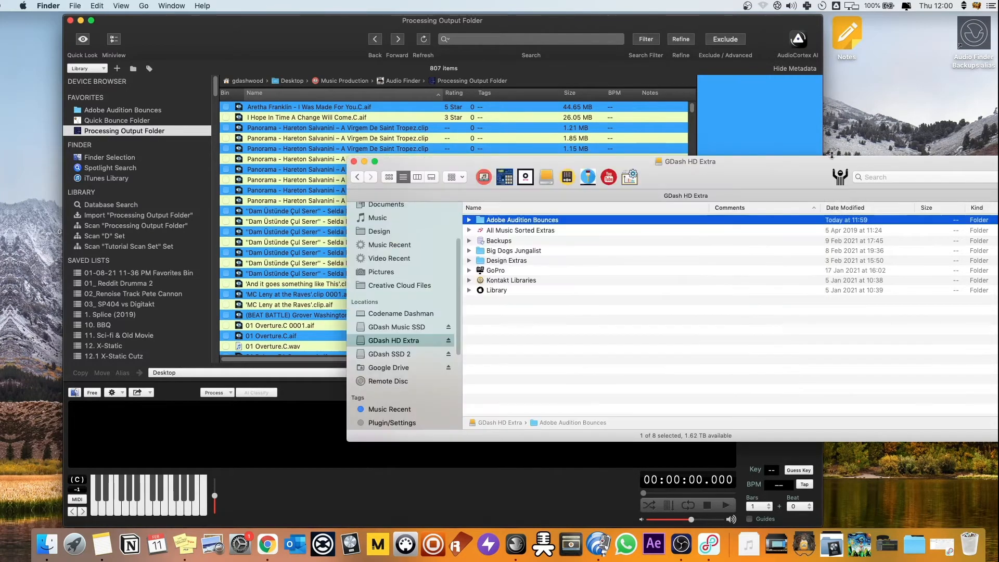
click(522, 219)
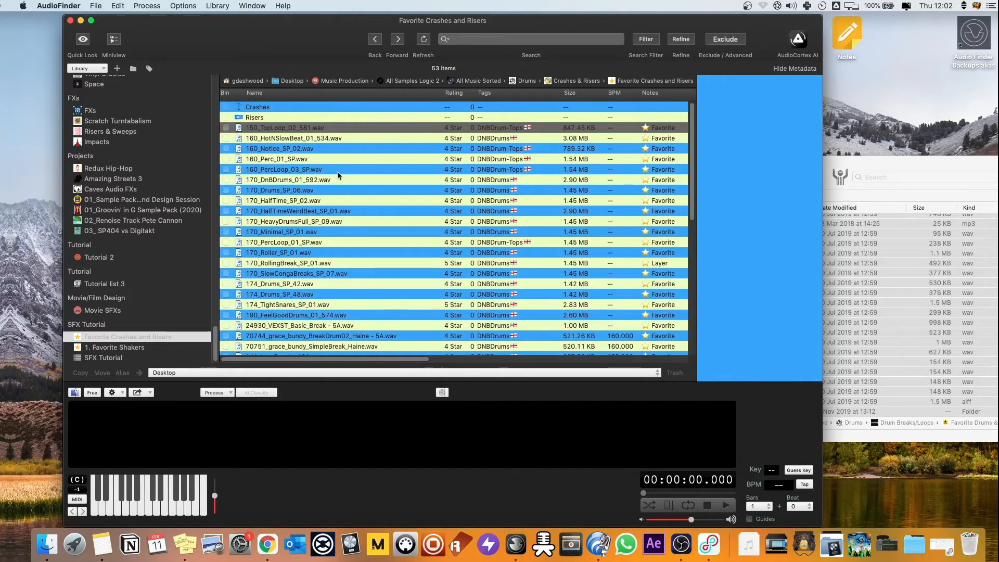
Browse SFX Tutorial into 1. Favorite Shakers > 1 Shots, then reopen SFX Tutorial
click(93, 358)
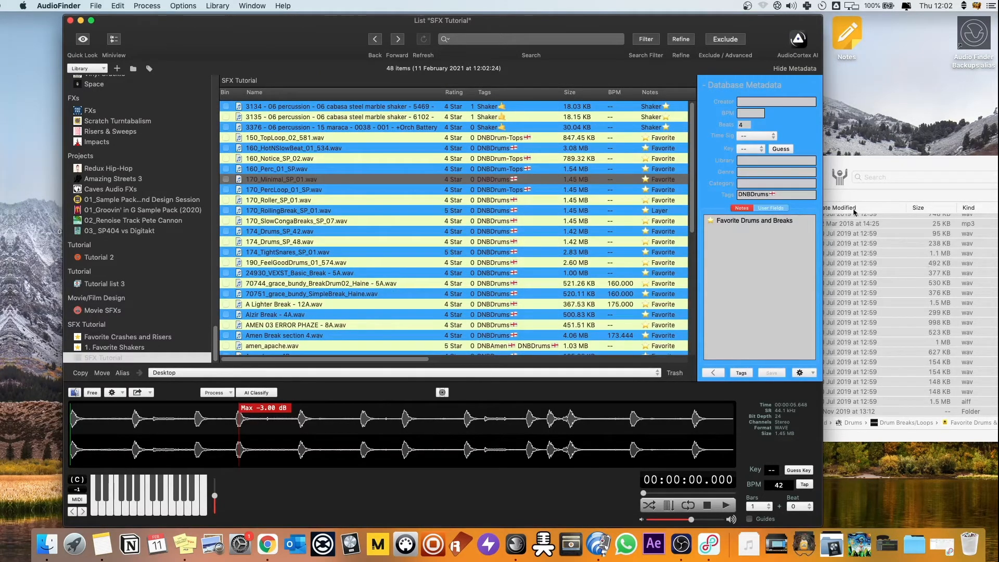
click(115, 347)
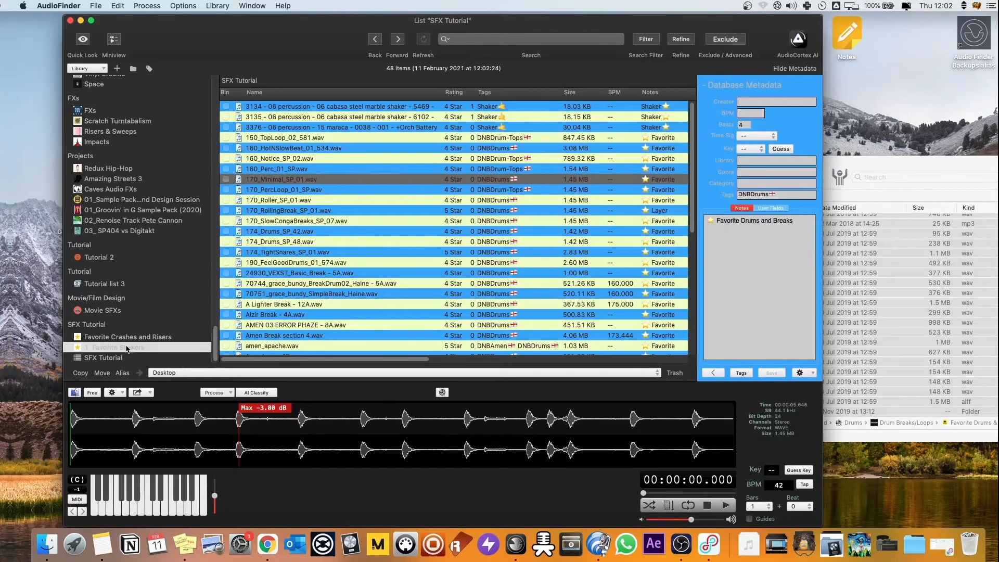
click(115, 347)
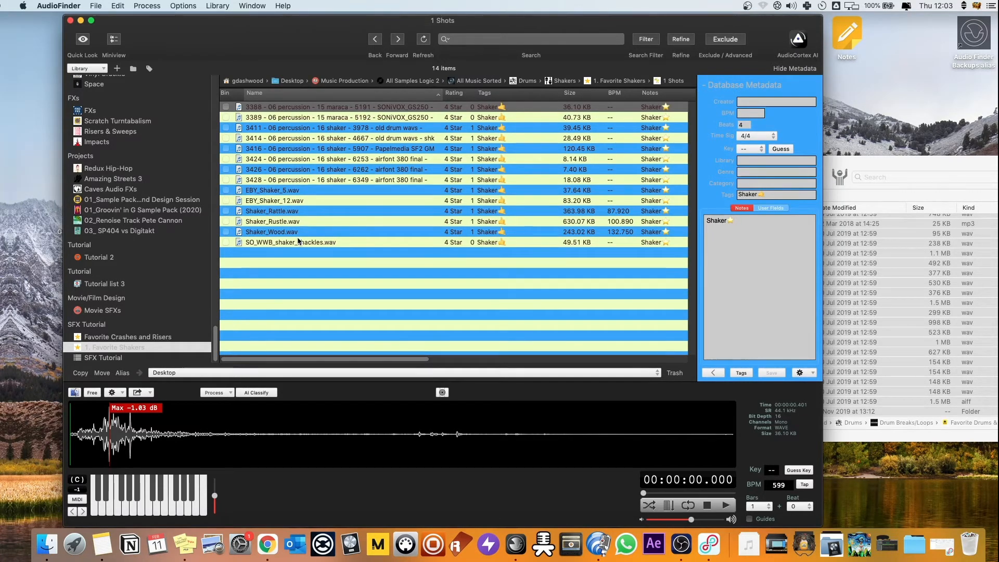
mouse_move(111, 343)
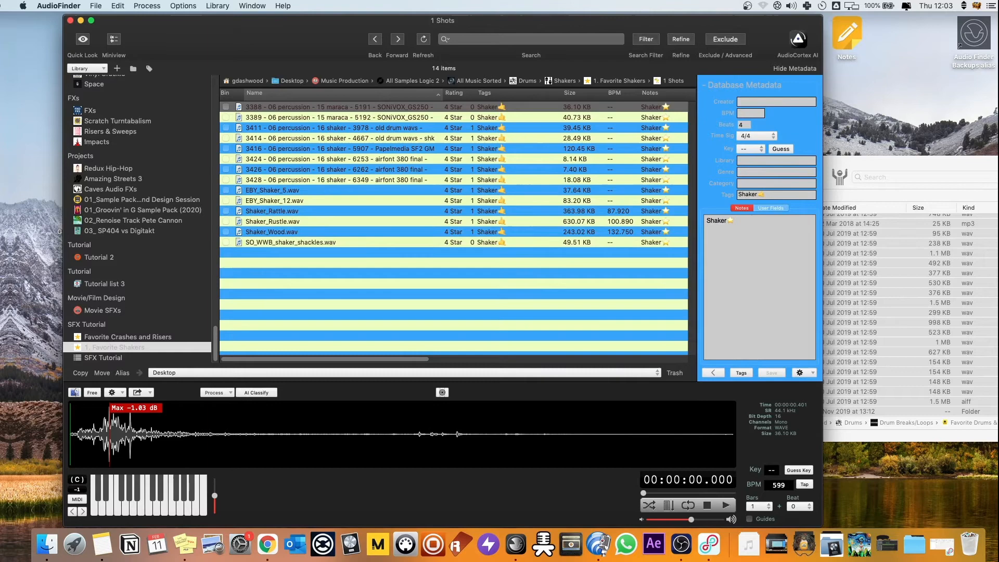
click(105, 357)
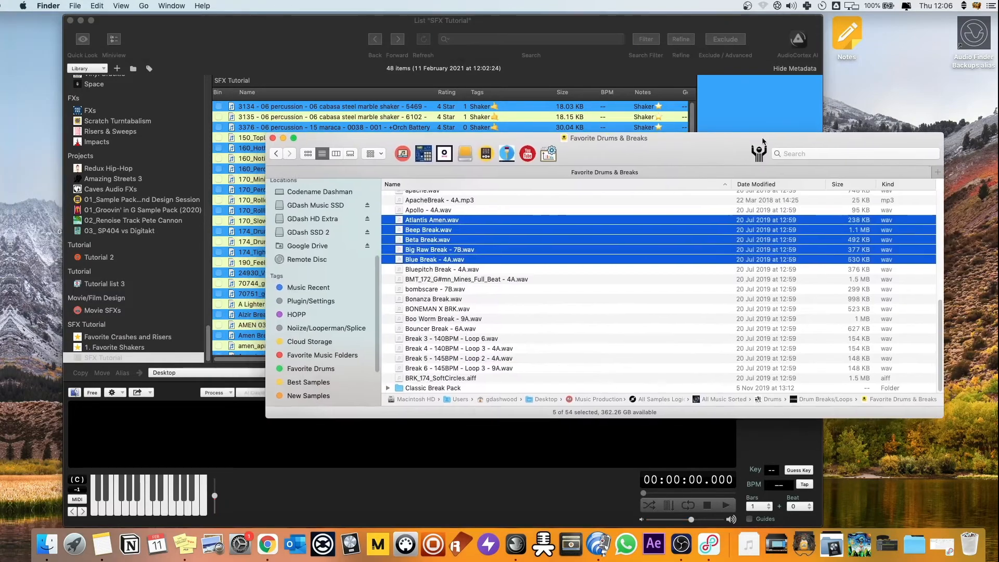
Scroll down the Favorite Drums & Breaks file list
scroll(down, 3)
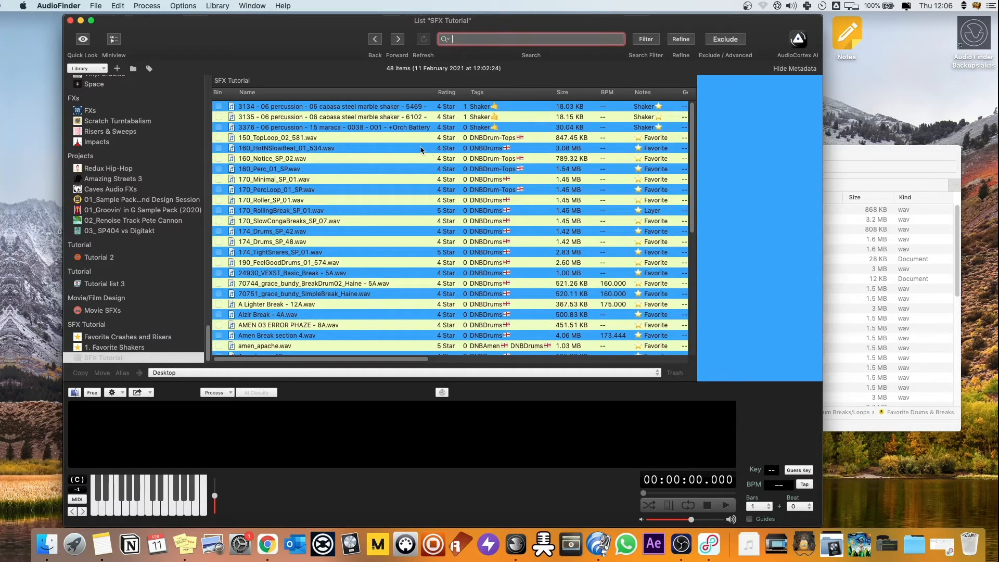
mouse_move(398, 139)
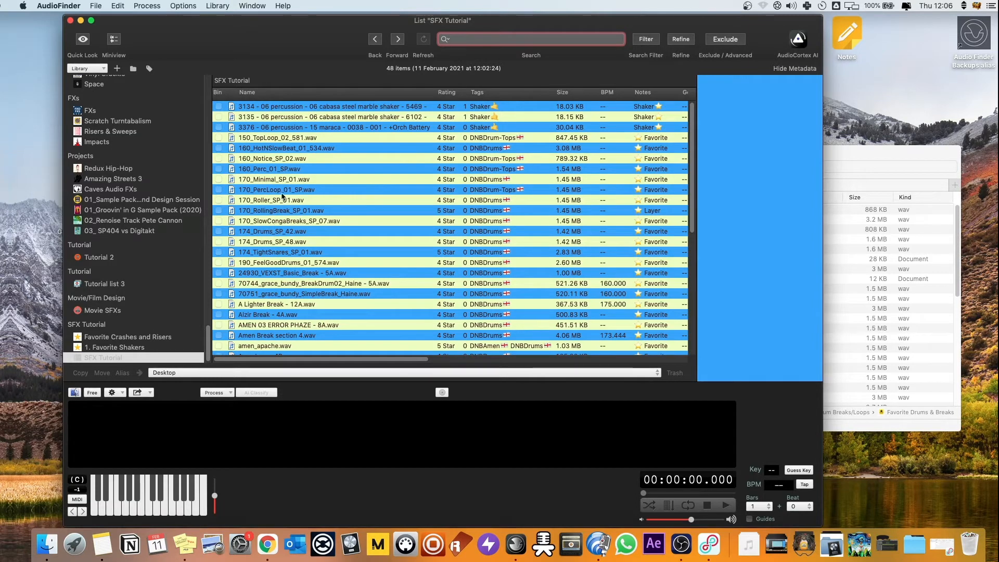
mouse_move(341, 142)
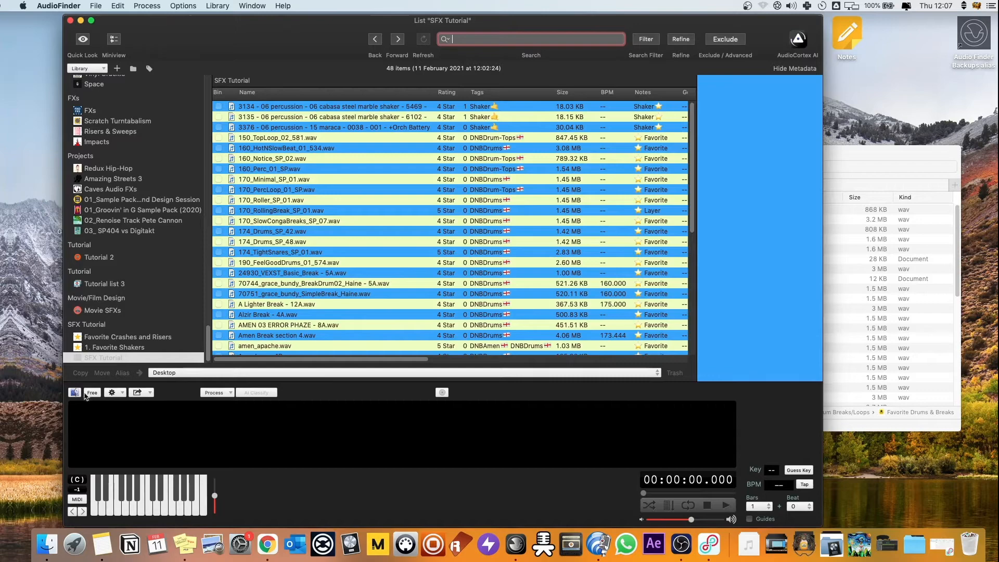
mouse_move(74, 392)
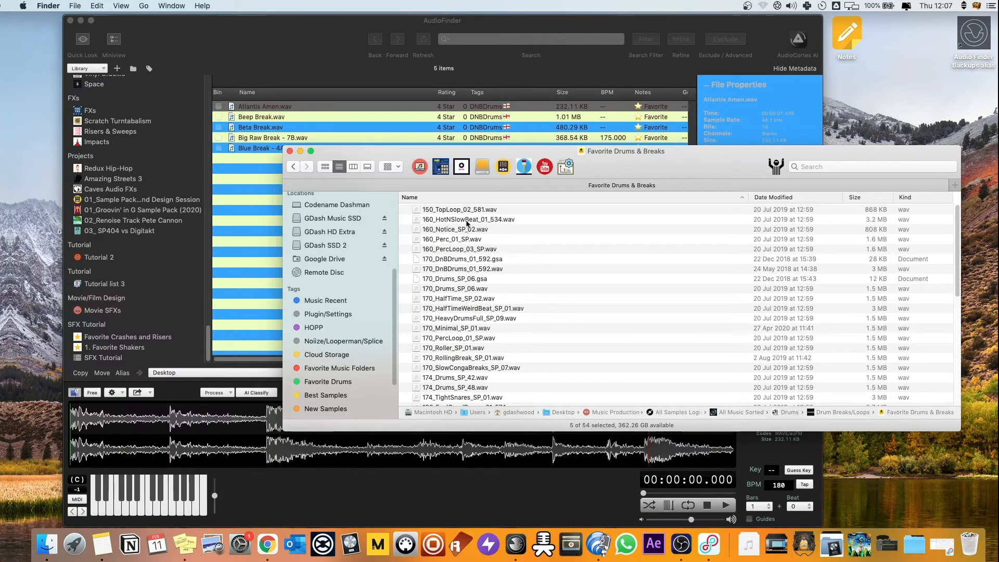
Audition 160_Perc_01_SP.wav, 170_DnBDrums_01_592.wav, 170_Minimal_SP_01.wav and another drum file from Finder
click(452, 239)
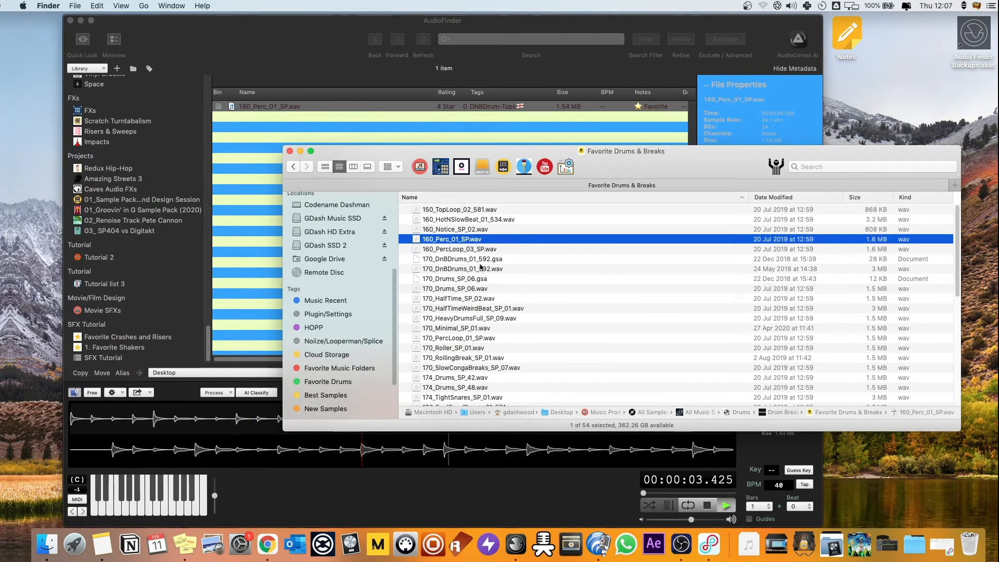
click(463, 268)
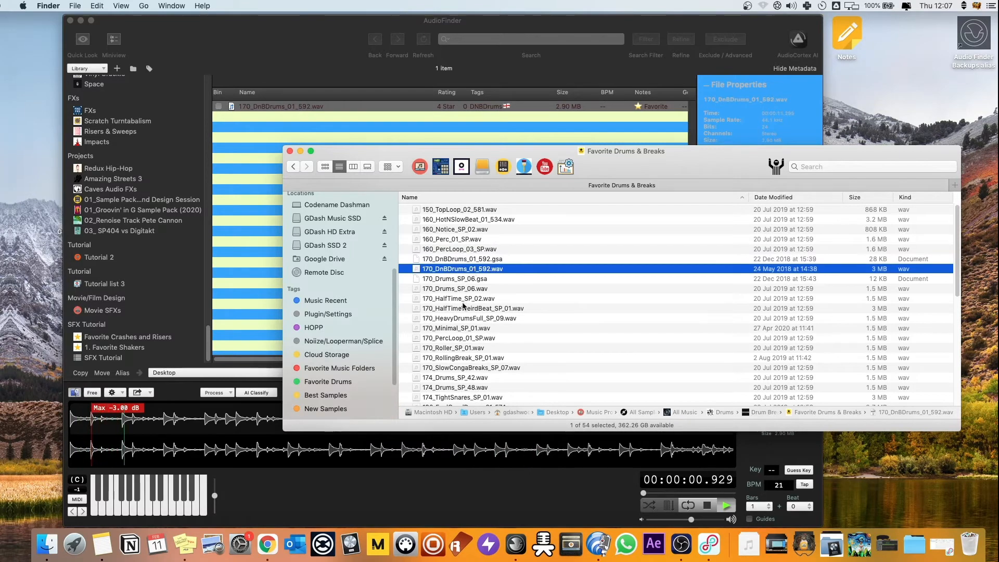
click(456, 327)
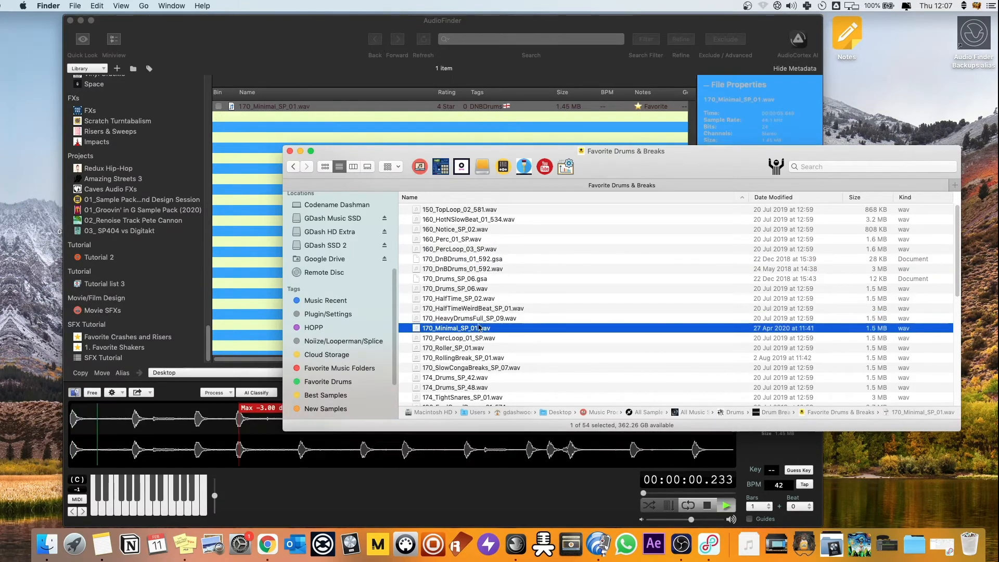
click(458, 338)
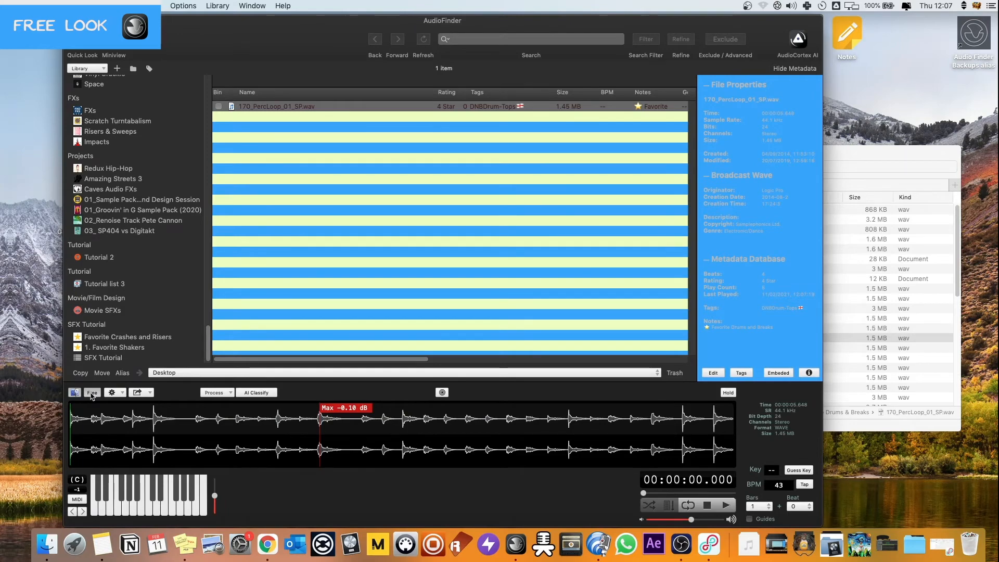
Float the preview strip as its own window and audition 160_PercLoop_03_SP.wav from Finder
click(74, 392)
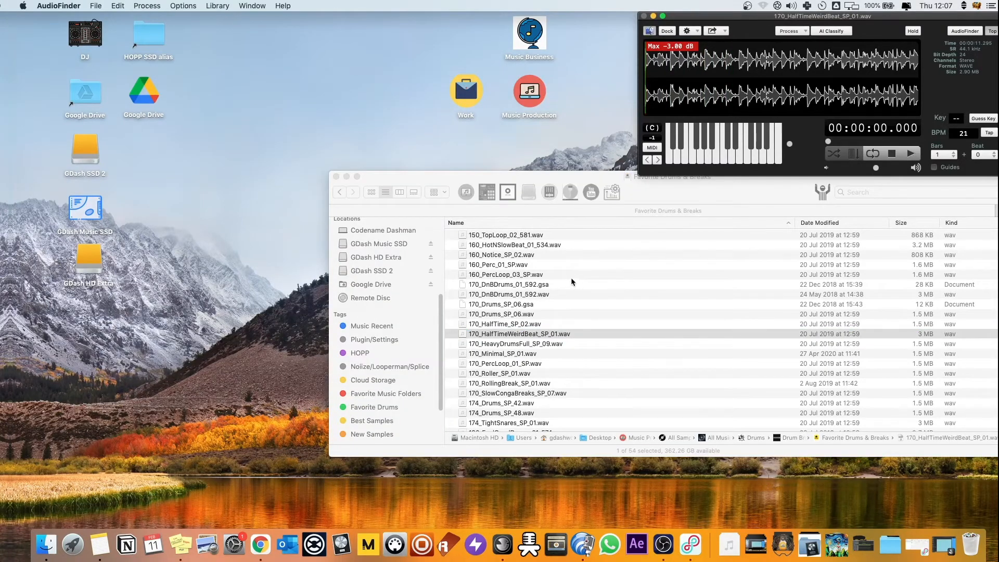
mouse_move(575, 236)
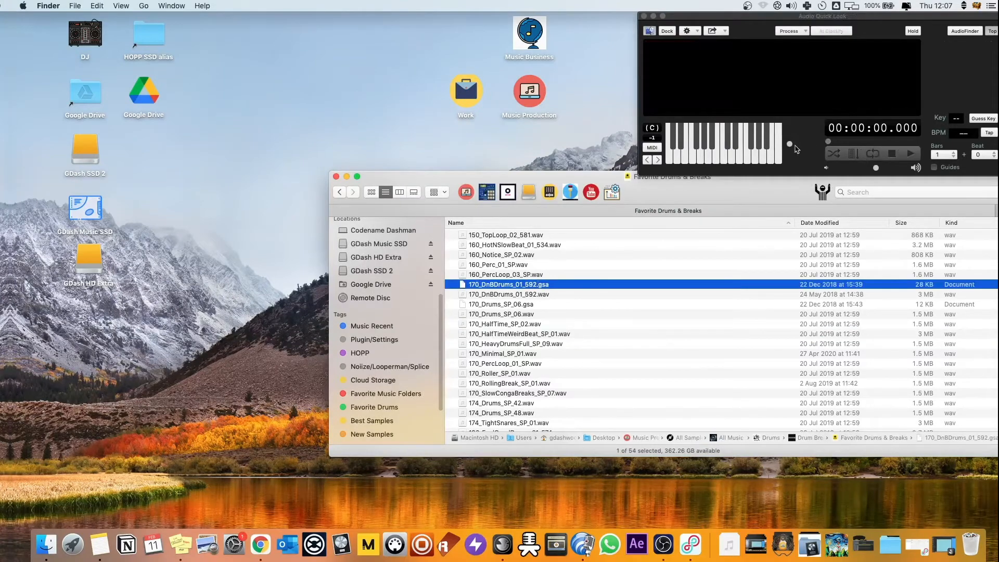
click(506, 274)
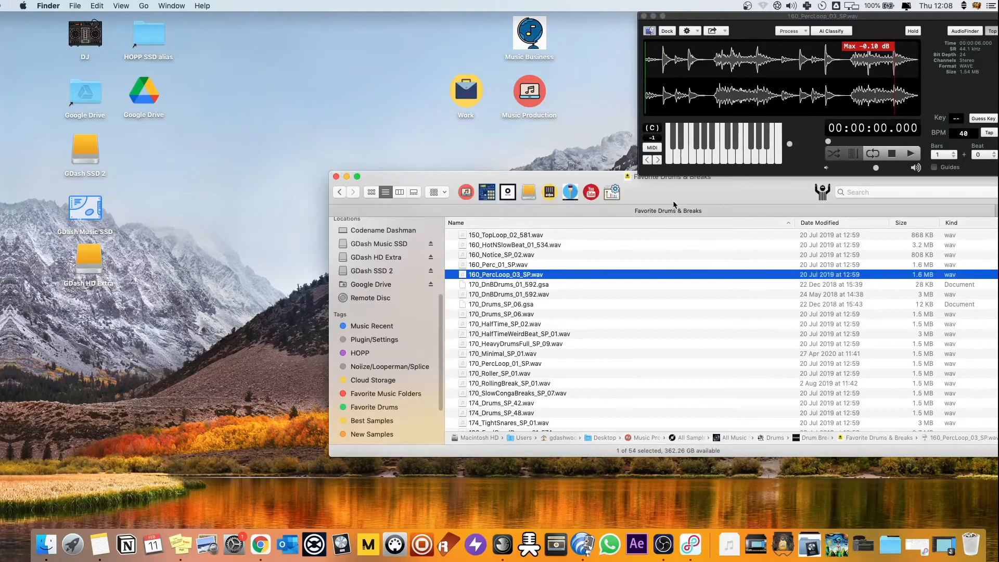
mouse_move(688, 48)
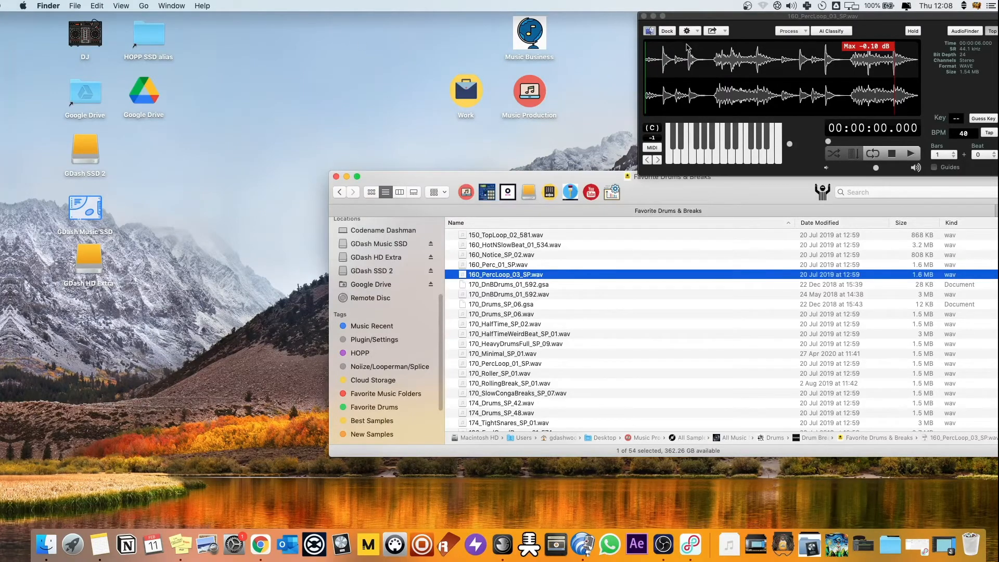
Set Arturia KeyStep 32 as the MIDI input device, then audition 160_Notice_SP_02.wav
click(183, 6)
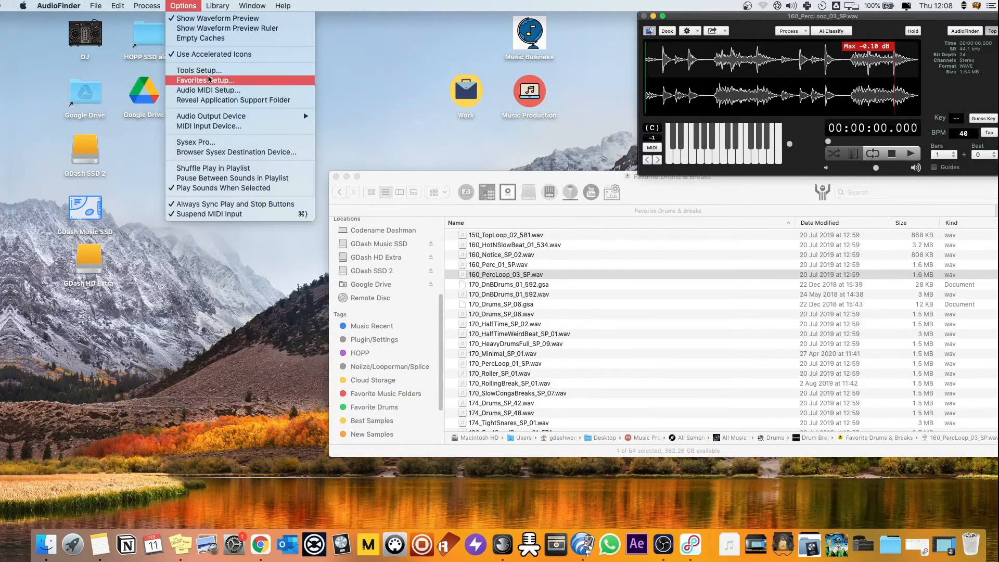
click(208, 126)
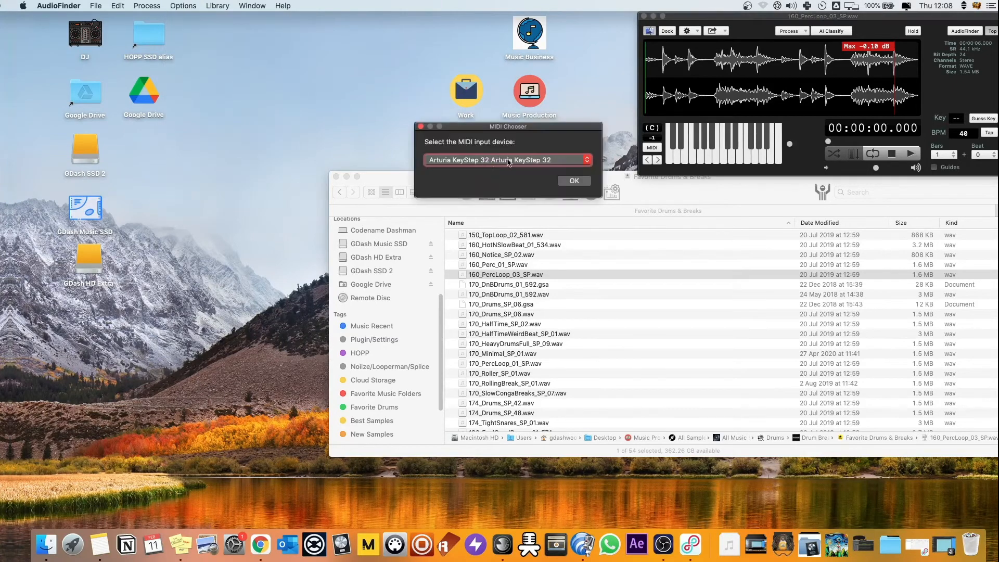
click(506, 160)
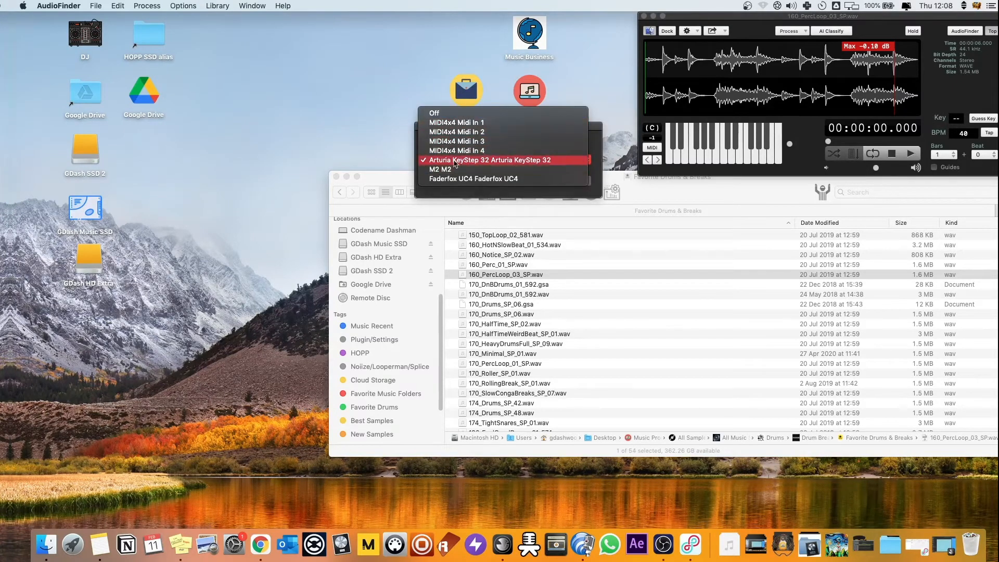
click(491, 160)
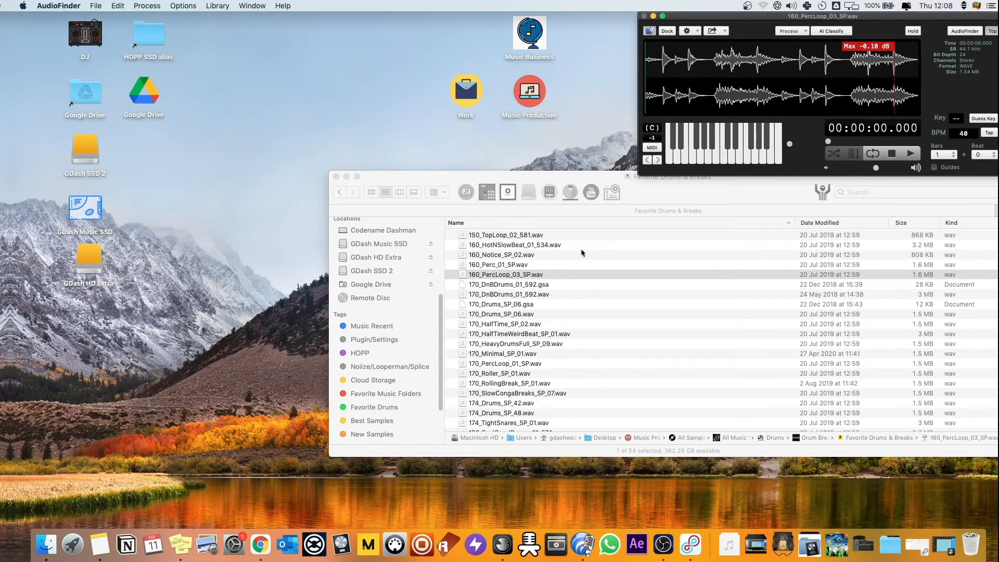
click(503, 254)
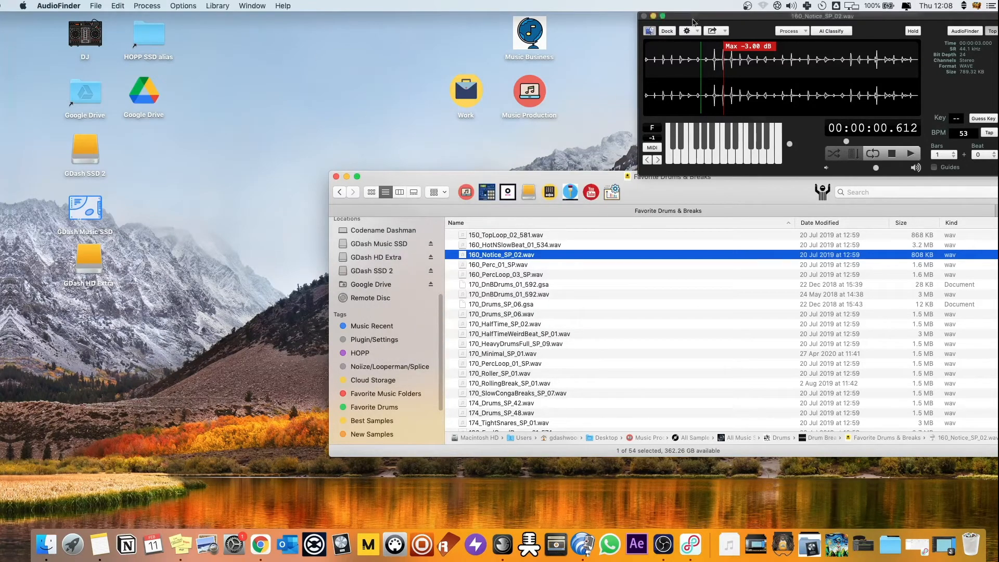
Confirm background MIDI input and stop-on-key-up in Audio preferences, then close them
click(183, 5)
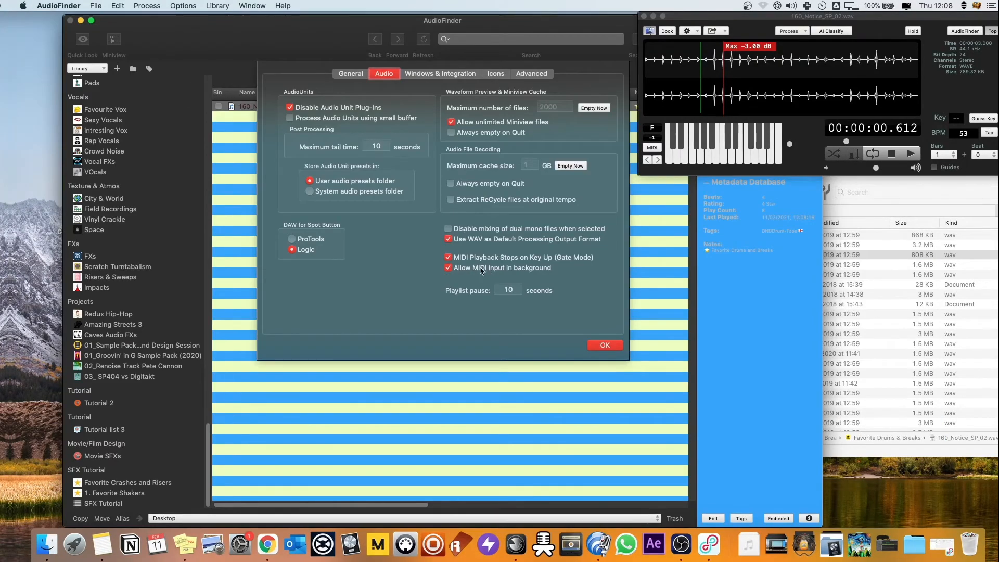
mouse_move(501, 269)
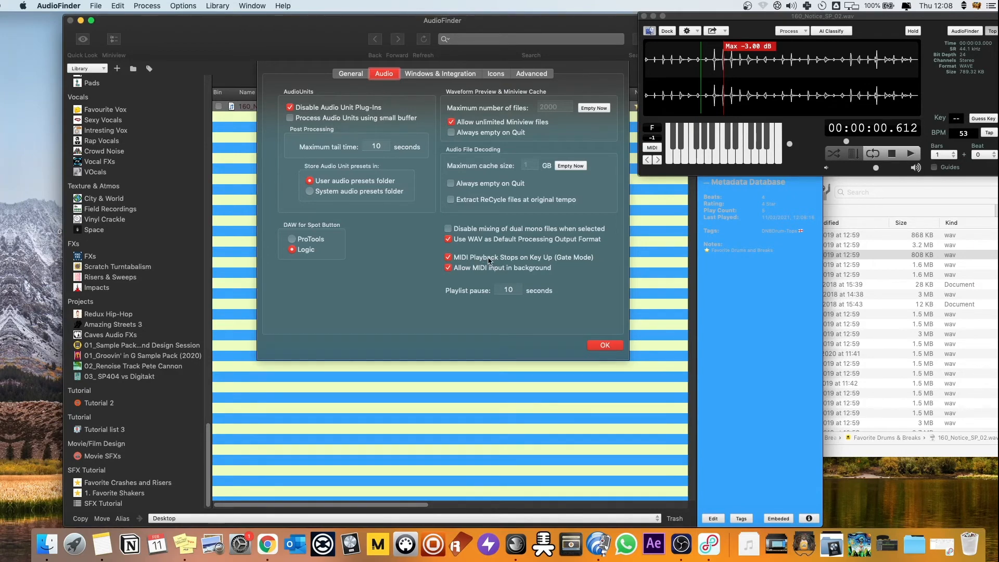
click(605, 344)
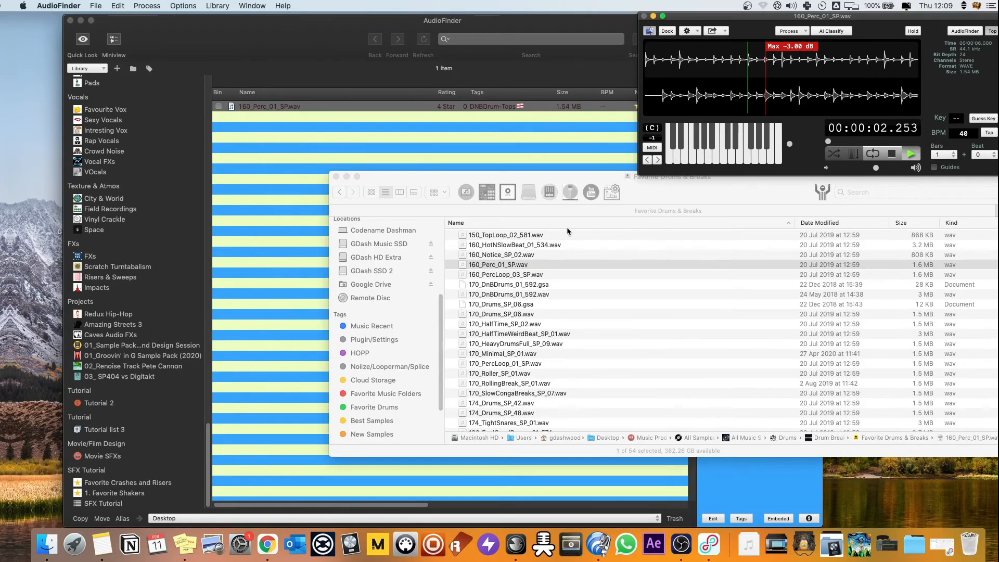
Audition 160_Perc_01_SP.wav, 170_DnBDrums_01_592.wav, 170_Drums_SP_06.gsa and 170_HalfTimeWeirdBeat_SP_01.wav
click(500, 264)
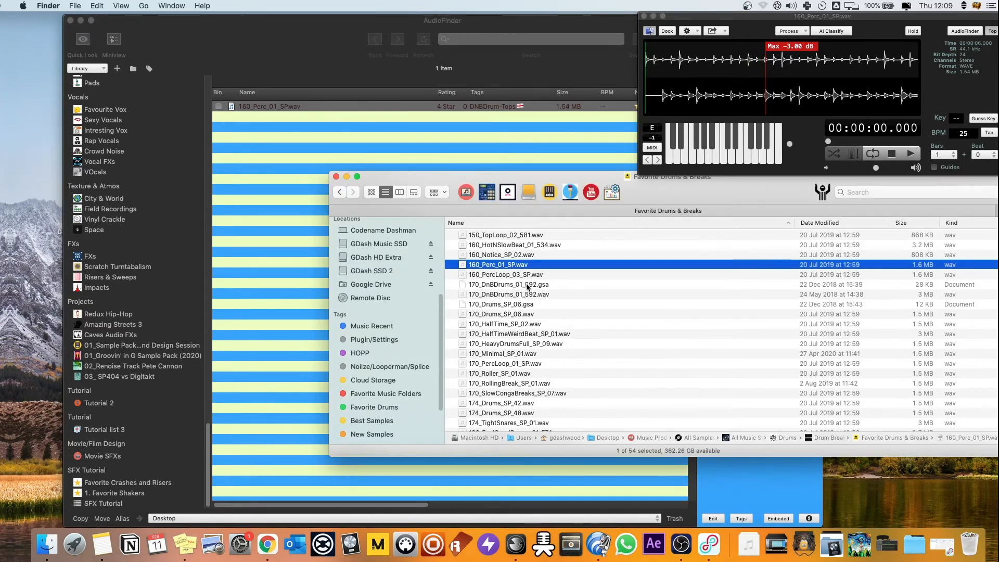
click(508, 285)
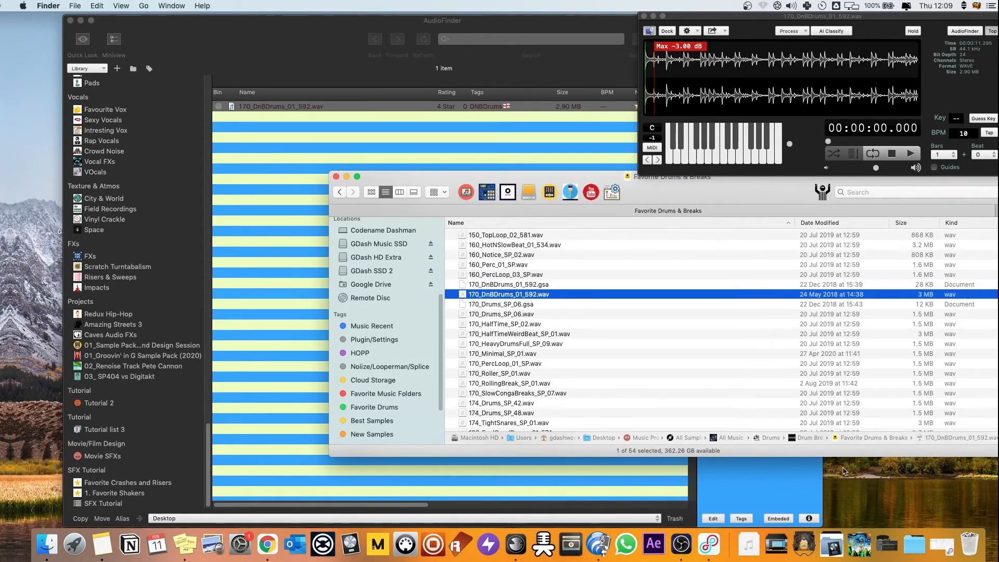
click(911, 154)
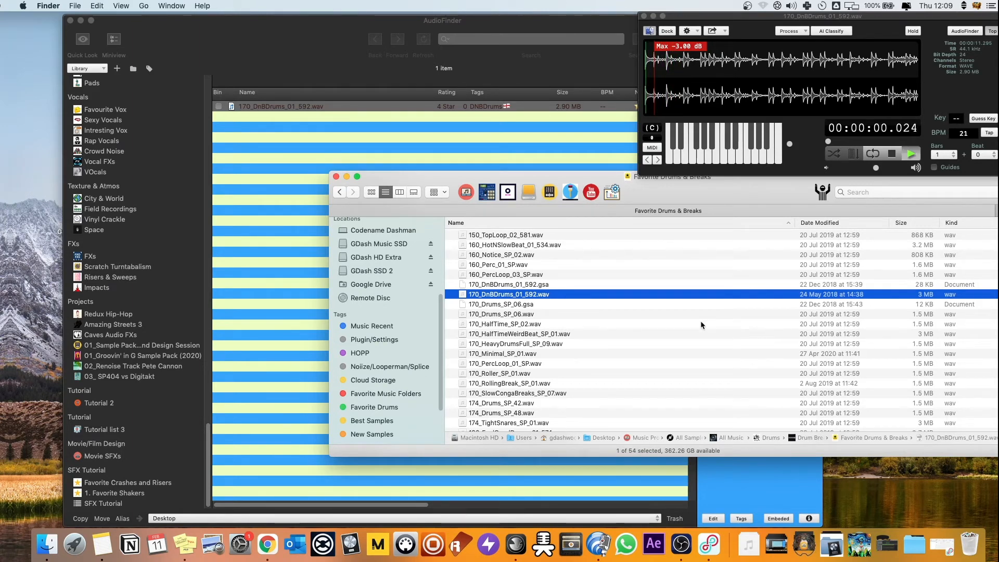
click(508, 304)
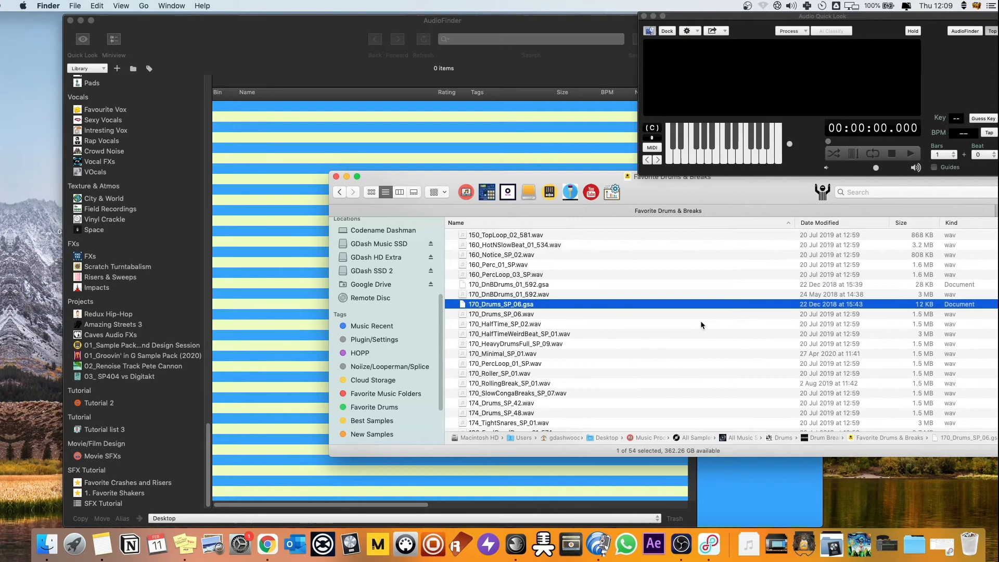
click(519, 333)
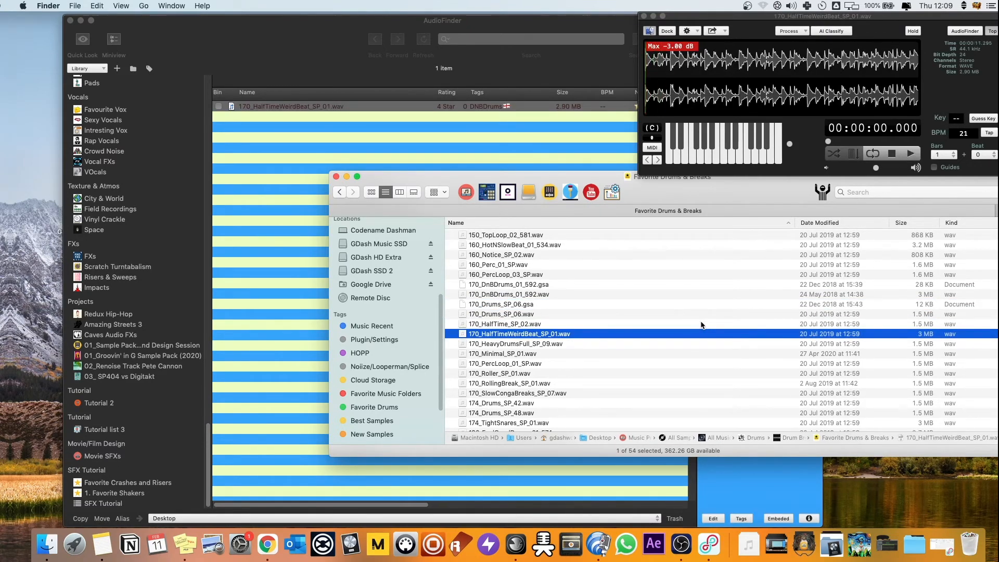
Audition 170_HeavyDrumsFull_SP_09.wav, 170_Minimal_SP_01.wav, 170_Roller_SP_01.wav, then play 170_SlowCongaBreaks_SP_07.wav
click(515, 343)
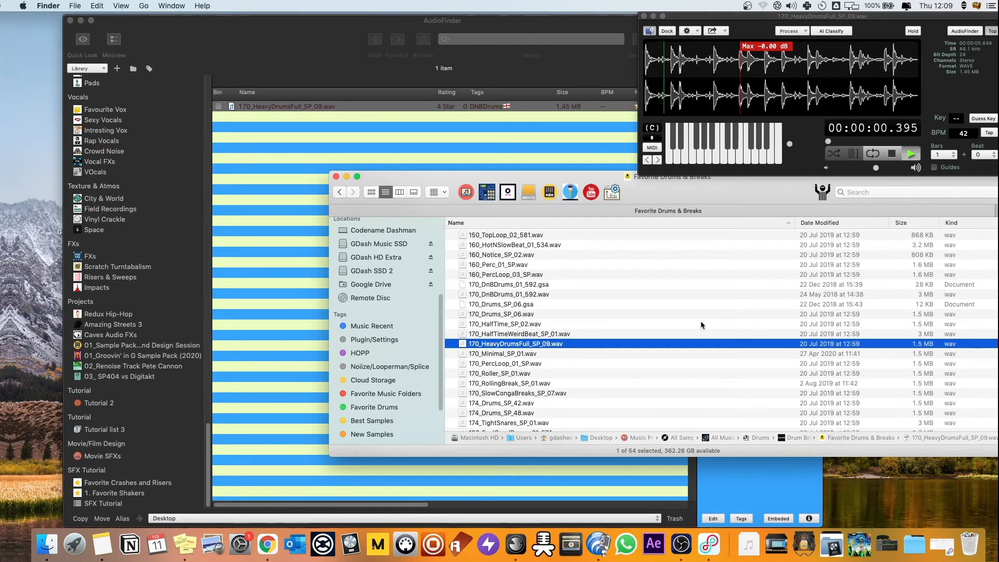
click(520, 333)
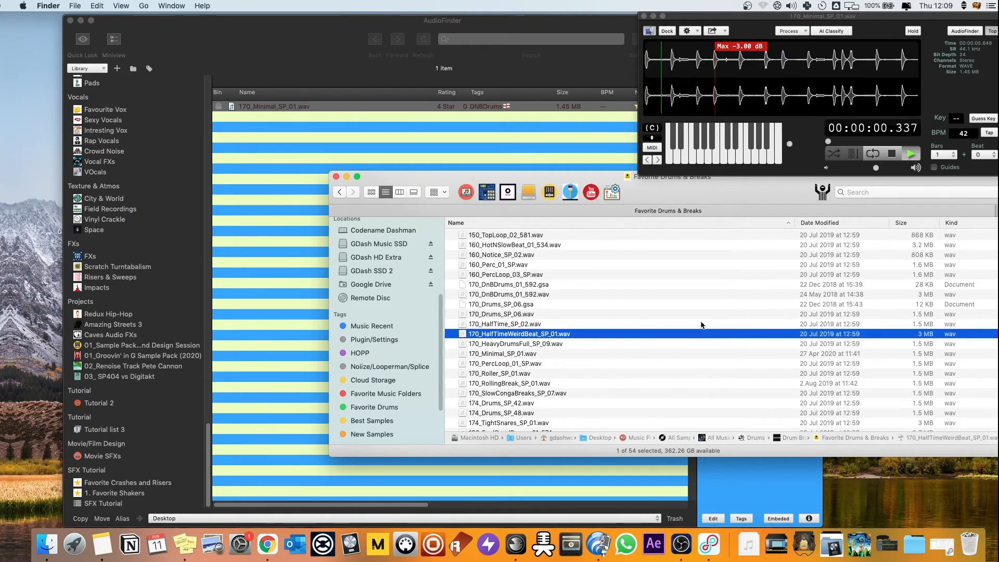
click(505, 364)
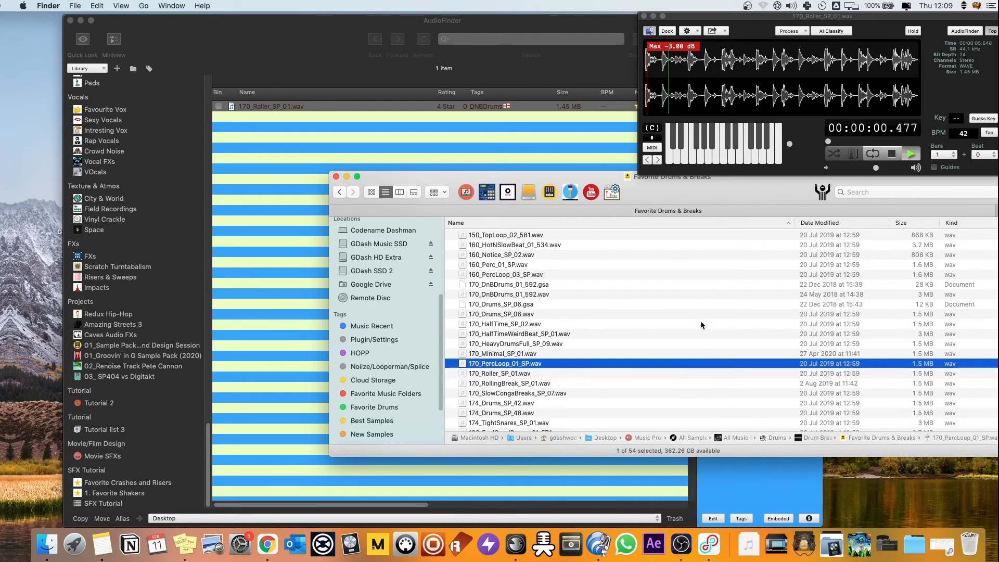
click(517, 394)
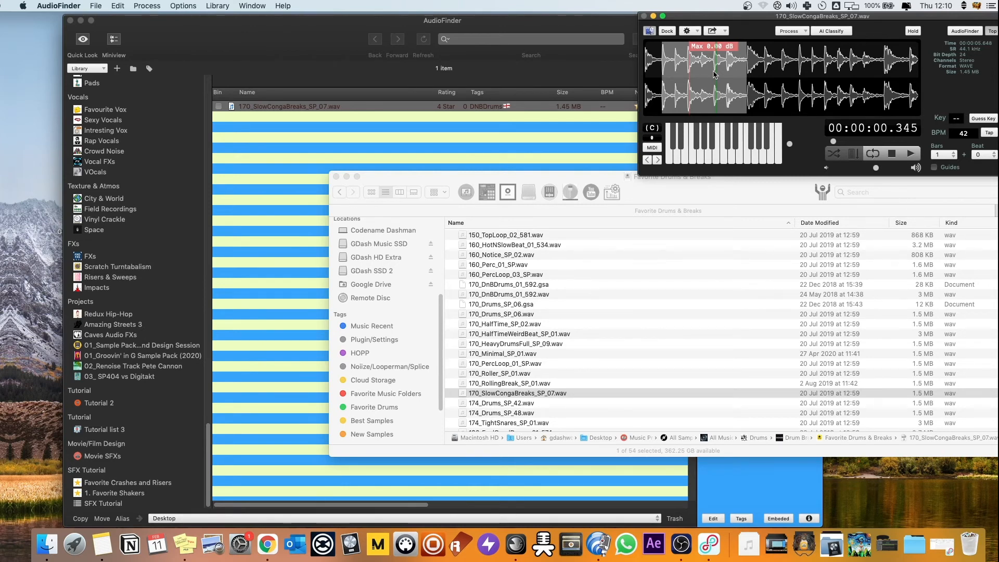
mouse_move(719, 54)
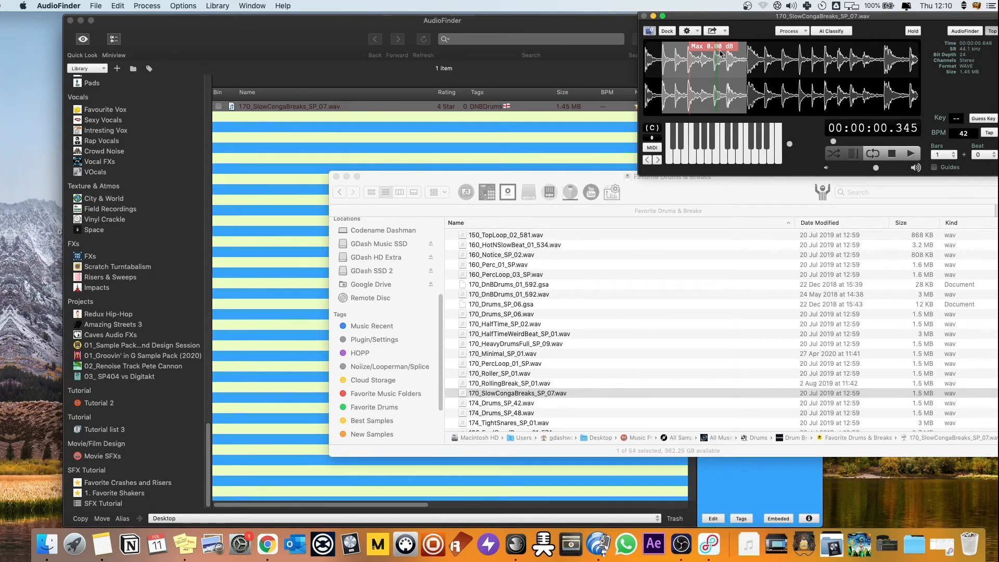
click(517, 393)
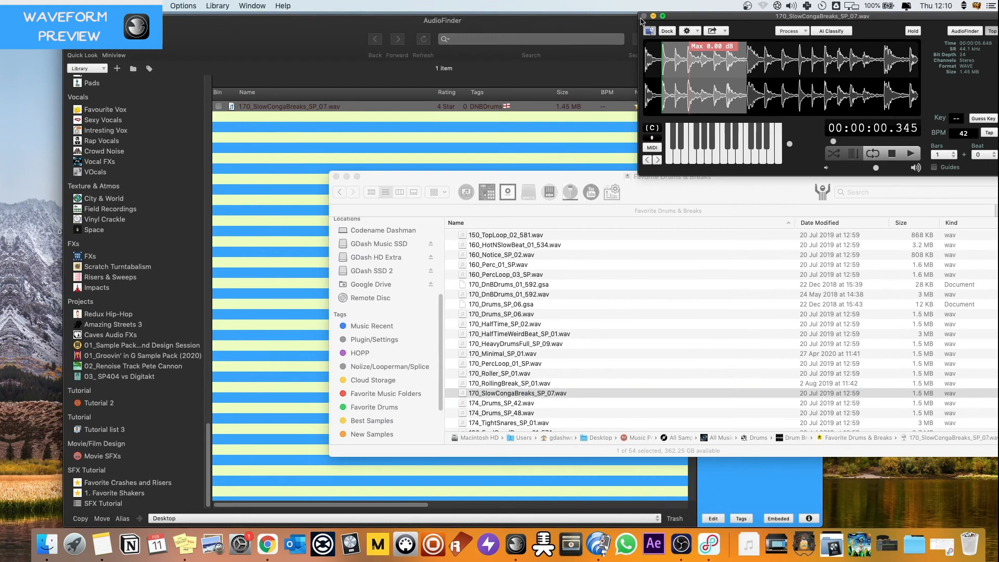
Uncheck Options > Show Waveform Preview and audition 24930_VEXST_Basic_Break - 5A.wav
click(183, 5)
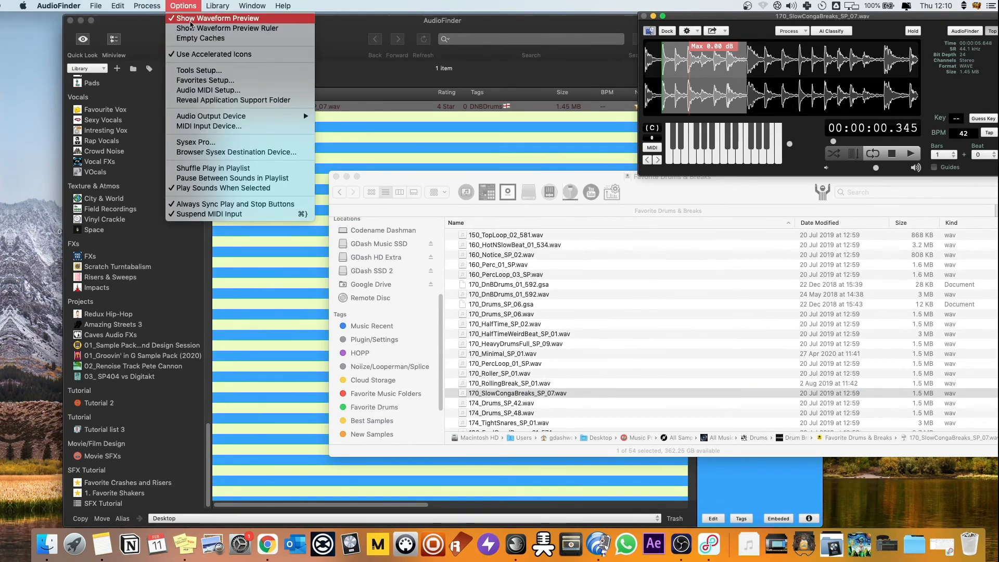
click(217, 18)
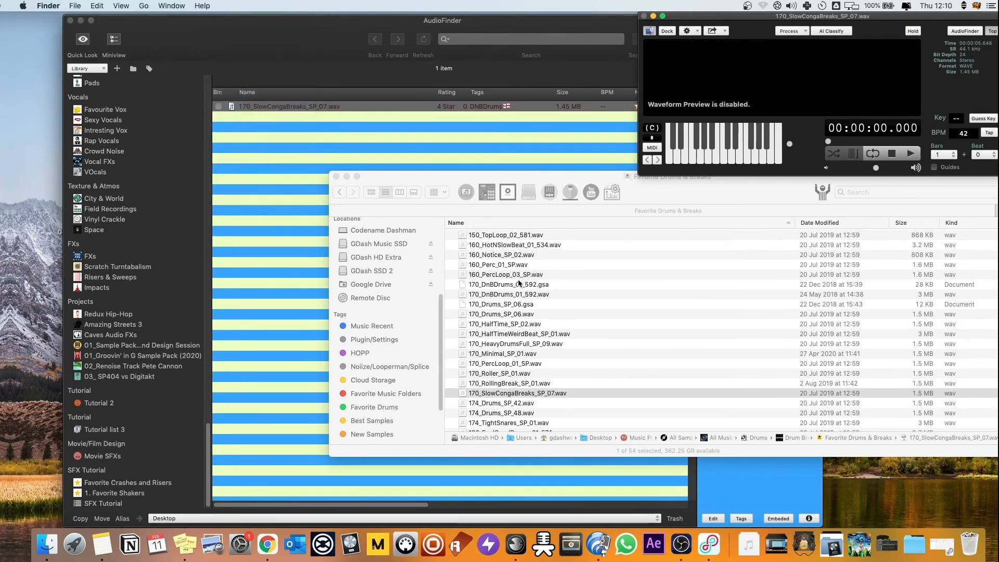
click(505, 364)
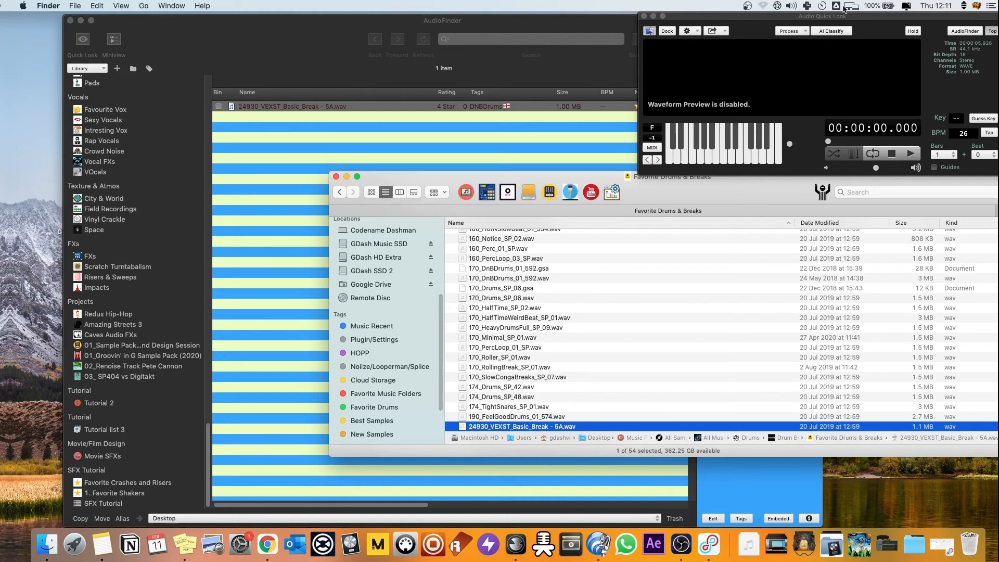
mouse_move(727, 80)
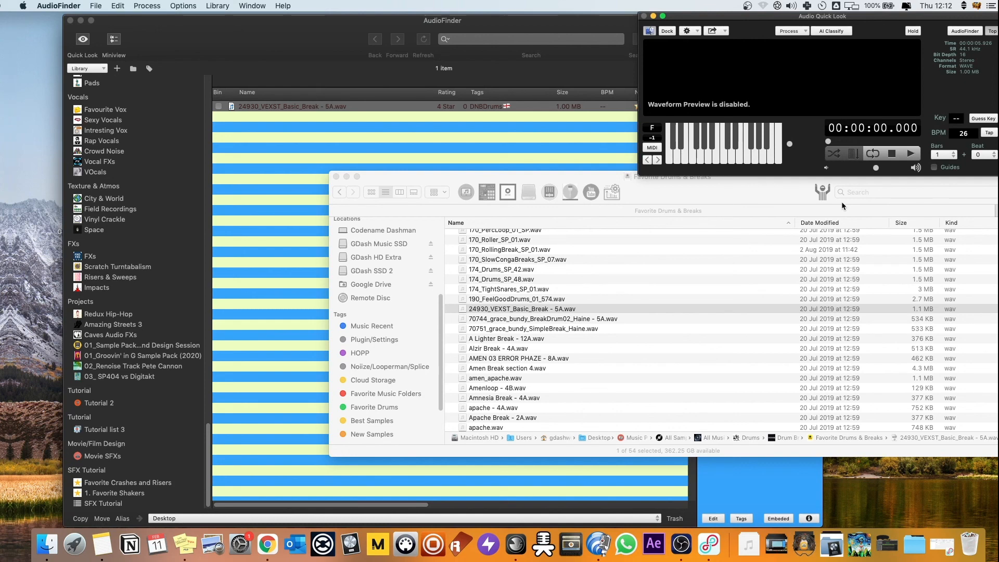
mouse_move(337, 38)
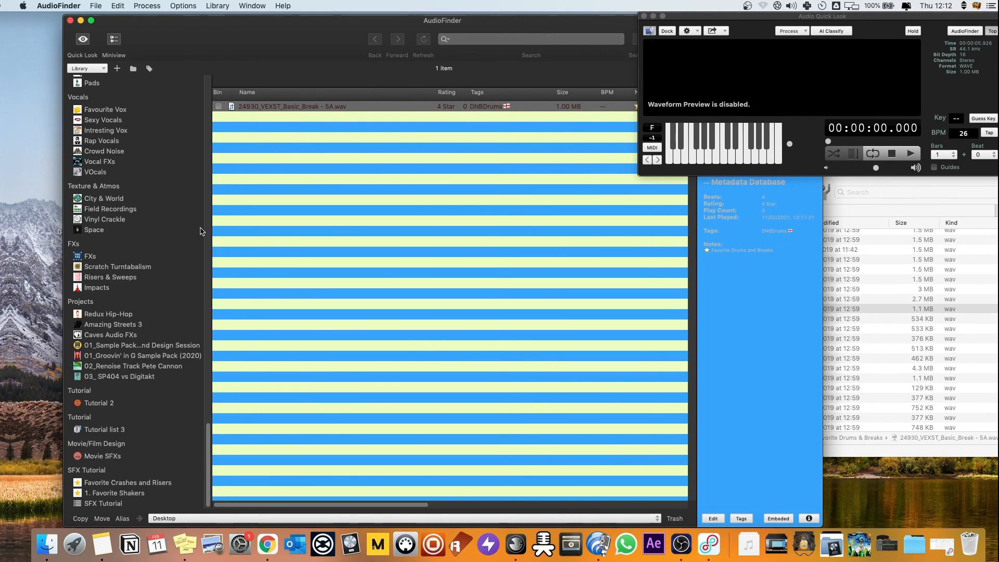
mouse_move(148, 236)
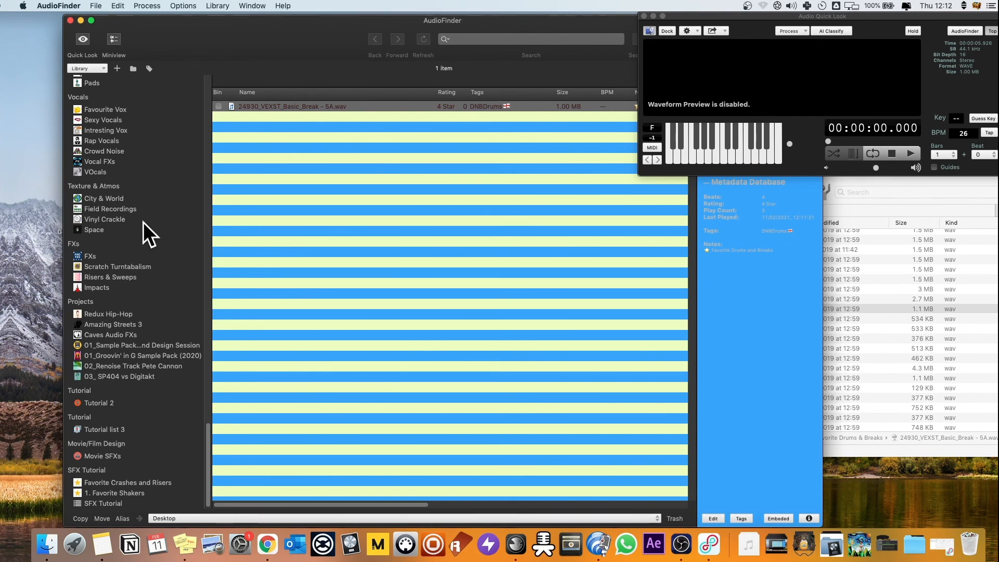